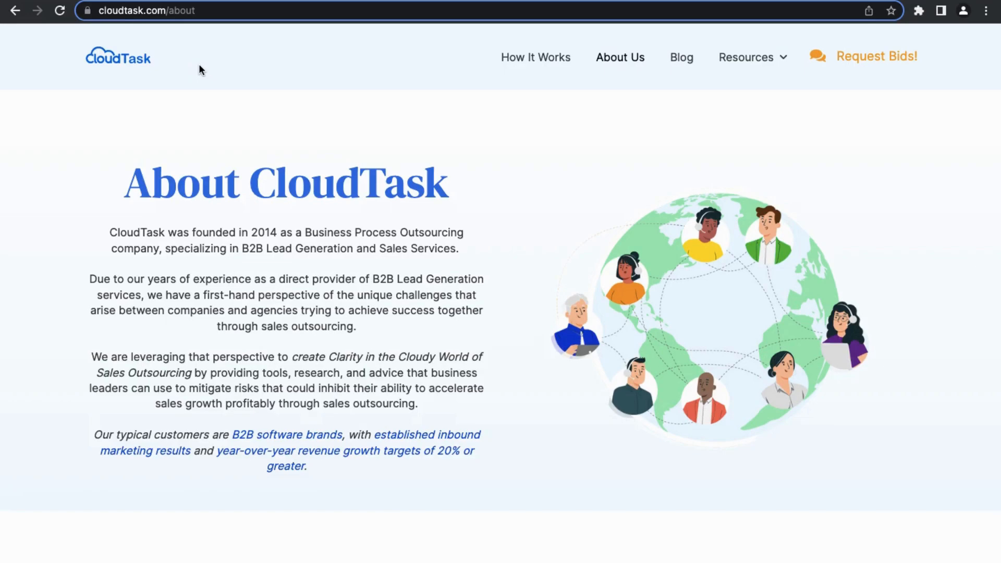
{"action": "mouse_move", "coordinate": [219, 4]}
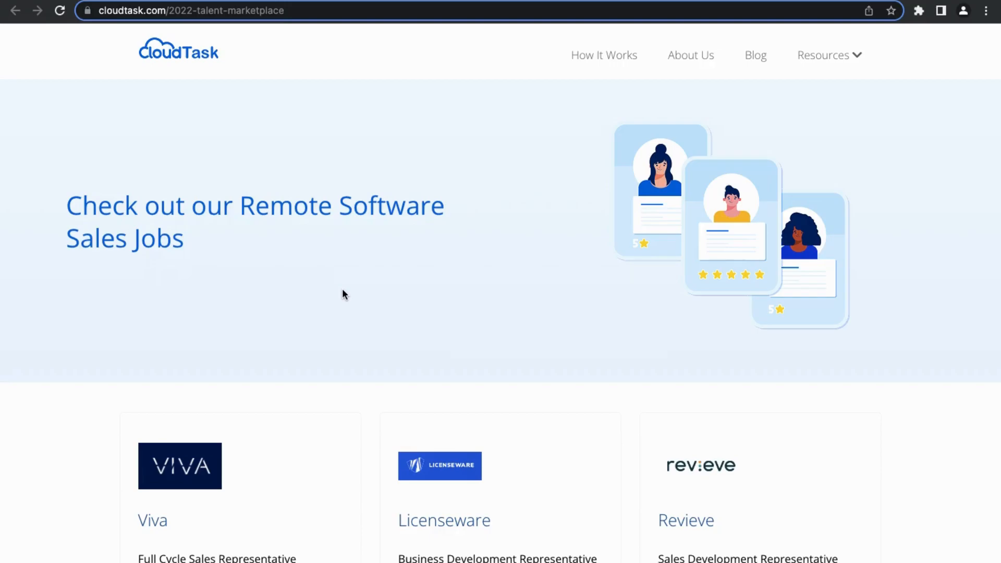
{"action": "scroll", "scroll_direction": "down", "scroll_amount": 3}
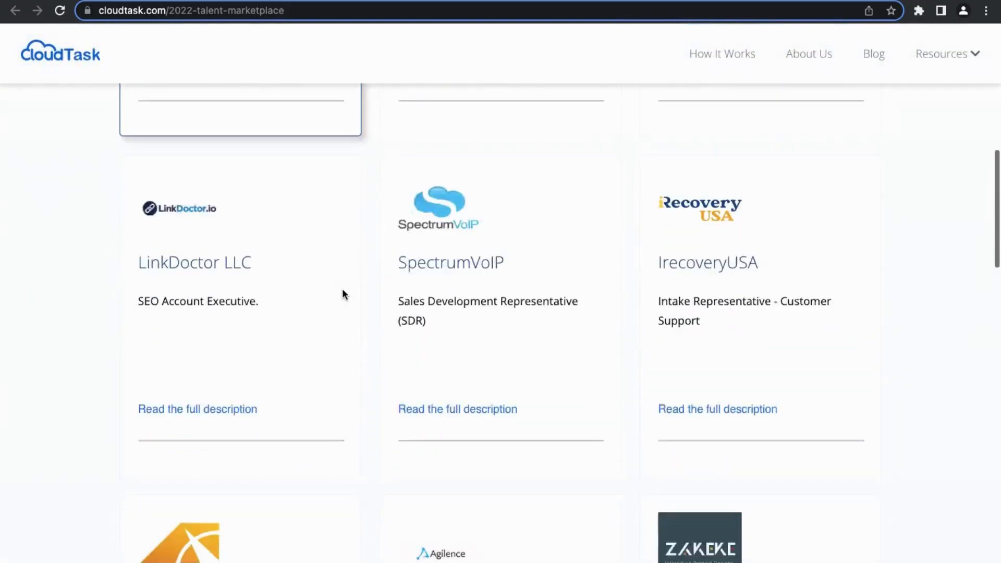
{"action": "scroll", "scroll_direction": "up", "scroll_amount": 3}
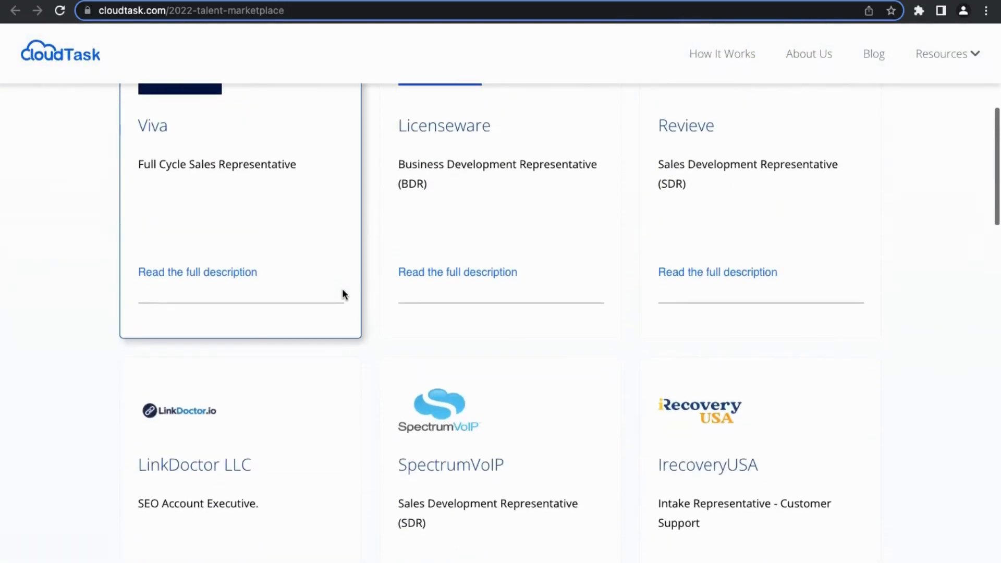
{"action": "scroll", "scroll_direction": "up", "scroll_amount": 3}
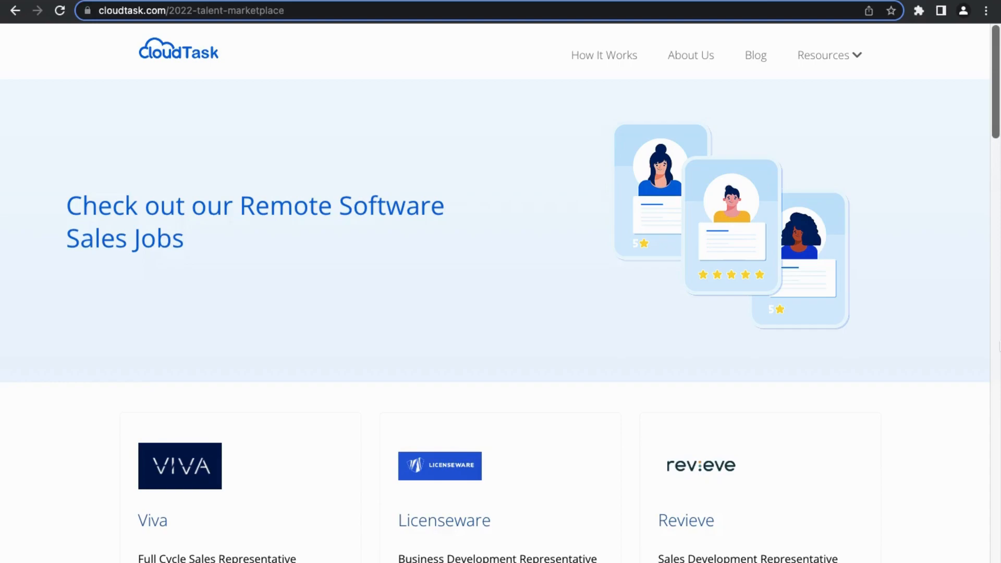
{"action": "scroll", "scroll_direction": "down", "scroll_amount": 3}
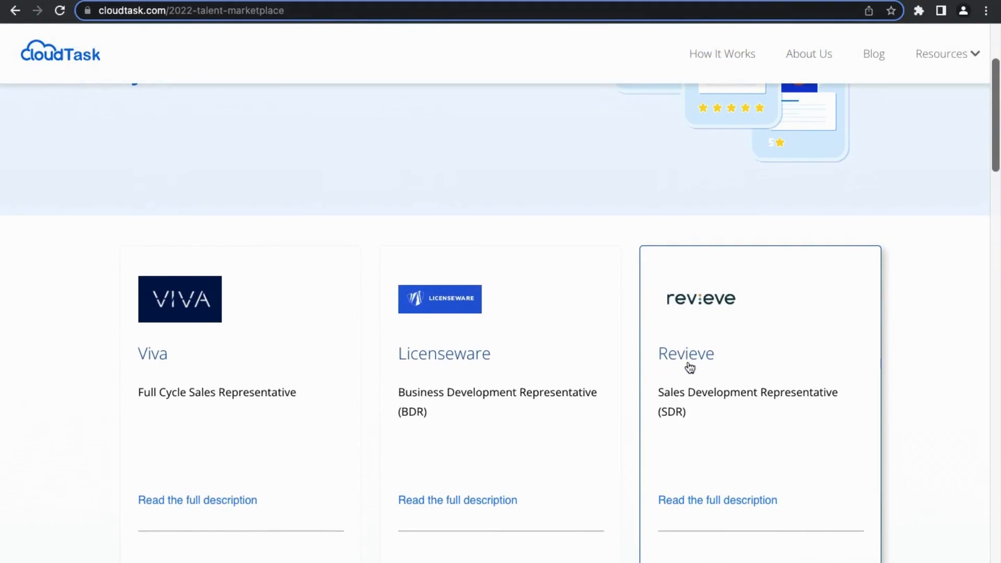
{"action": "mouse_move", "coordinate": [803, 397]}
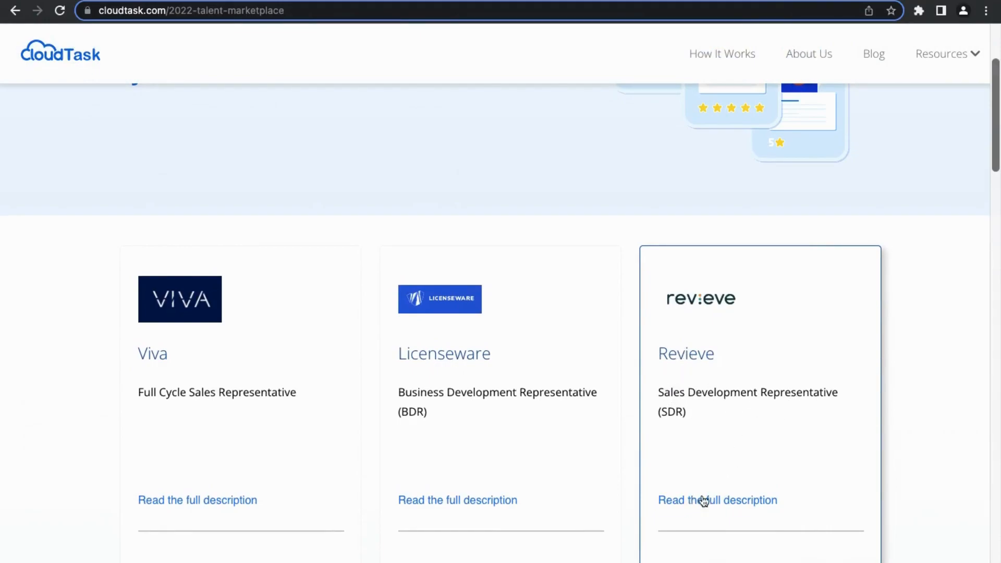
- Read Revieve's full Sales Development Representative description covering pay, perks, schedule and global location
{"action": "left_click", "coordinate": [717, 499]}
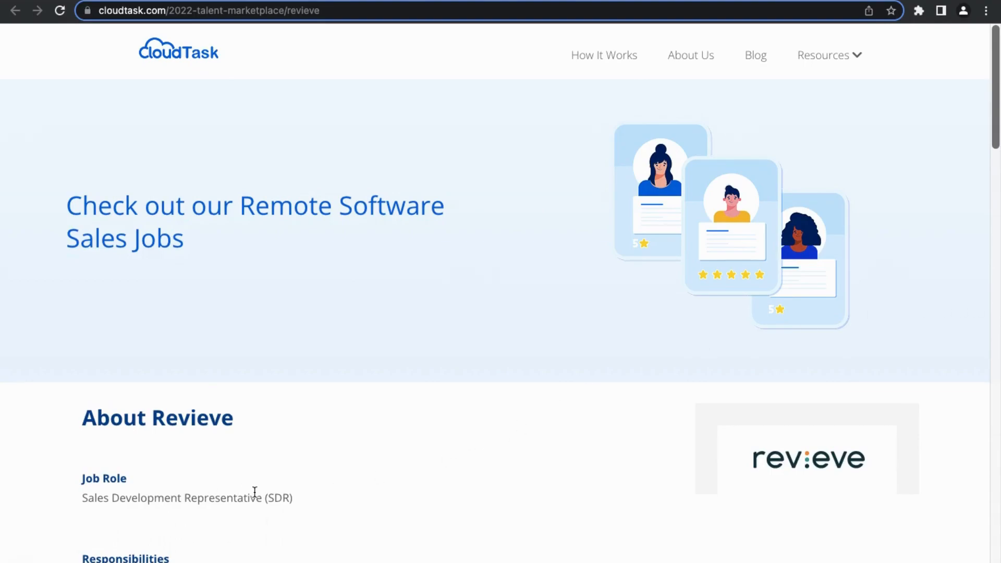
{"action": "scroll", "scroll_direction": "down", "scroll_amount": 3}
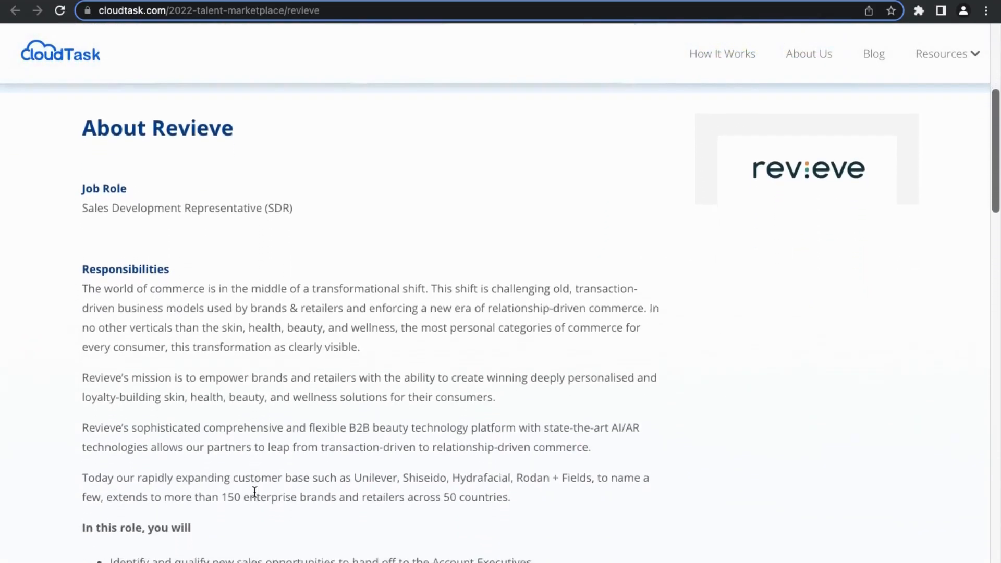
{"action": "scroll", "scroll_direction": "down", "scroll_amount": 3}
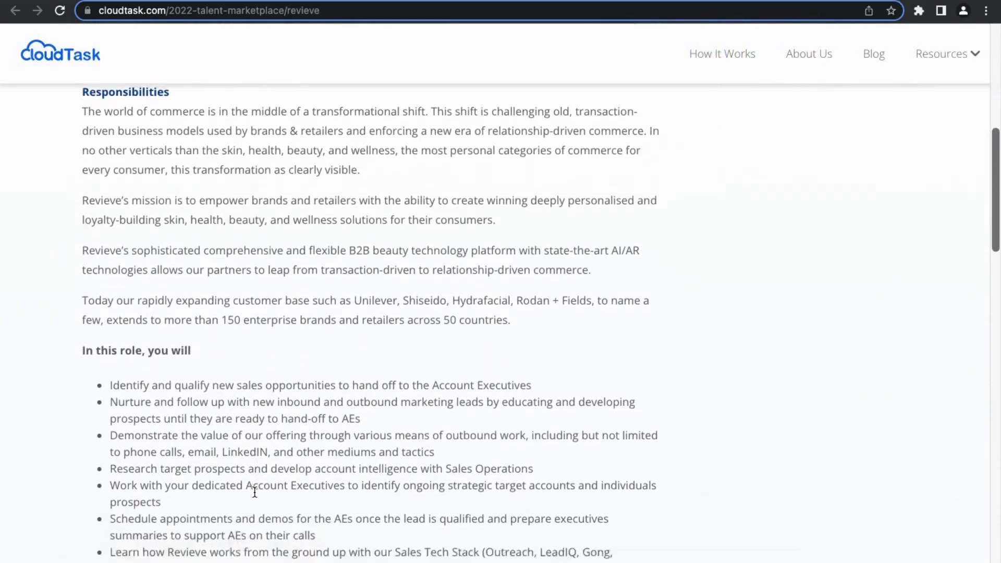
{"action": "scroll", "scroll_direction": "down", "scroll_amount": 3}
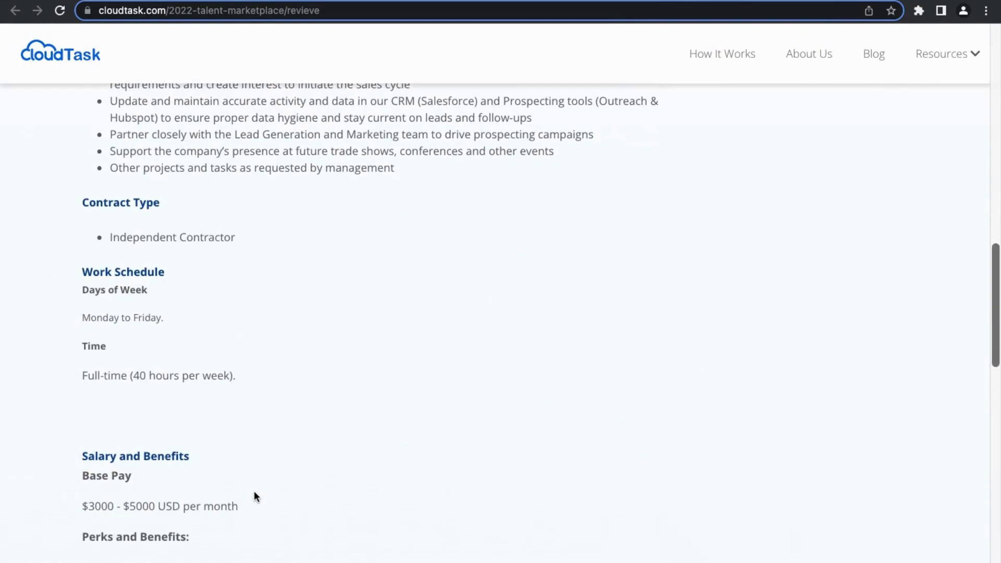
{"action": "mouse_move", "coordinate": [110, 248]}
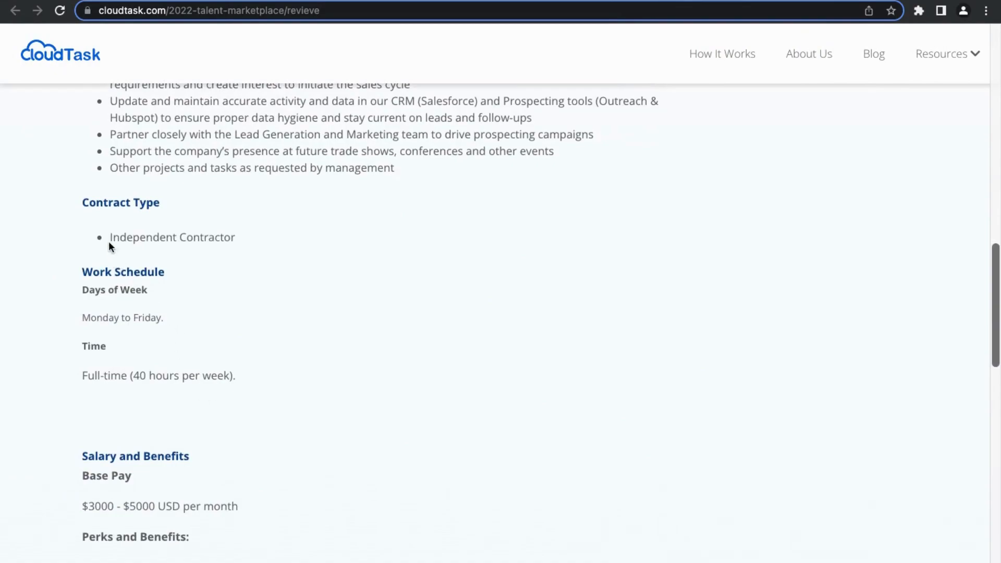
{"action": "scroll", "scroll_direction": "down", "scroll_amount": 3}
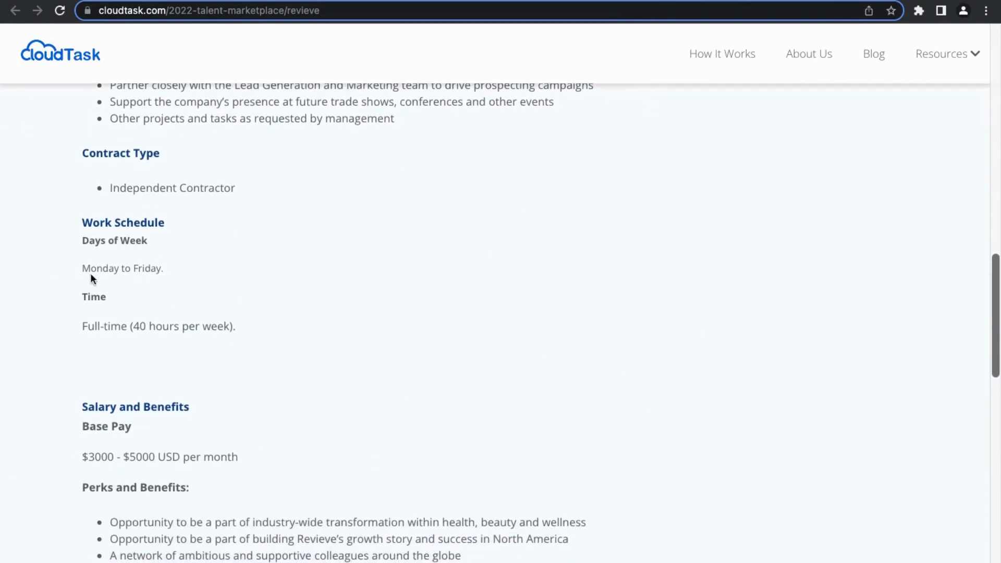
{"action": "mouse_move", "coordinate": [132, 317]}
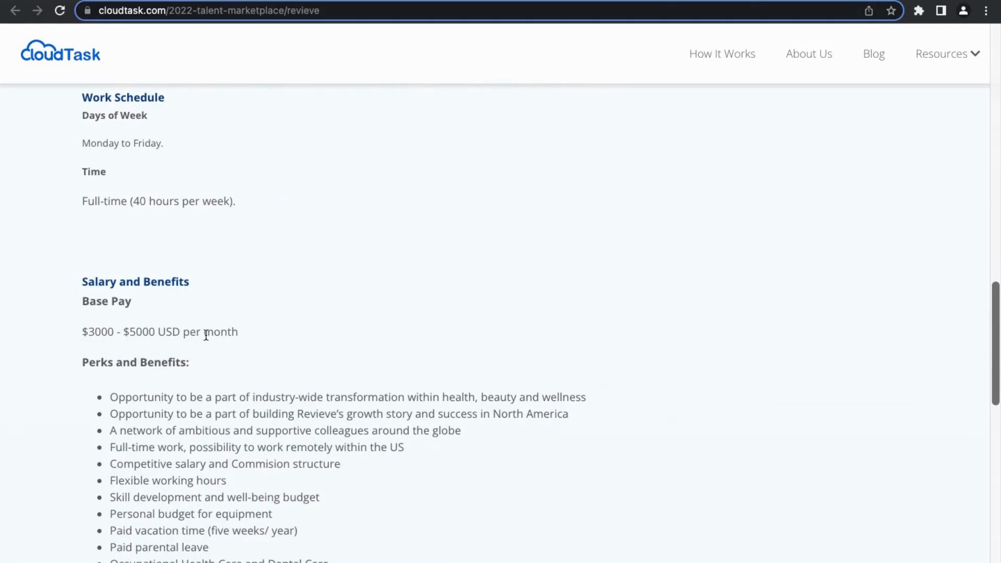
{"action": "scroll", "scroll_direction": "down", "scroll_amount": 3}
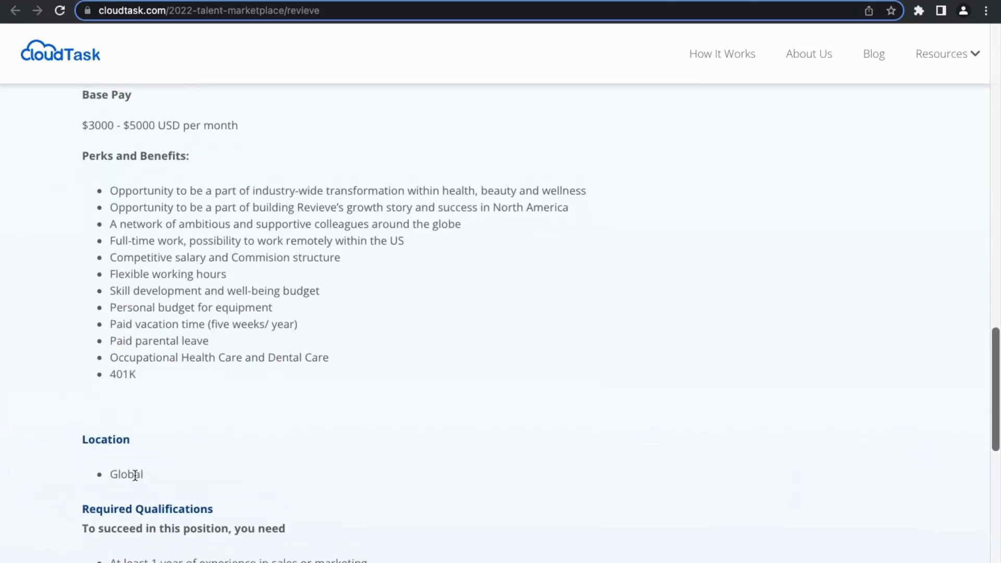
{"action": "scroll", "scroll_direction": "down", "scroll_amount": 3}
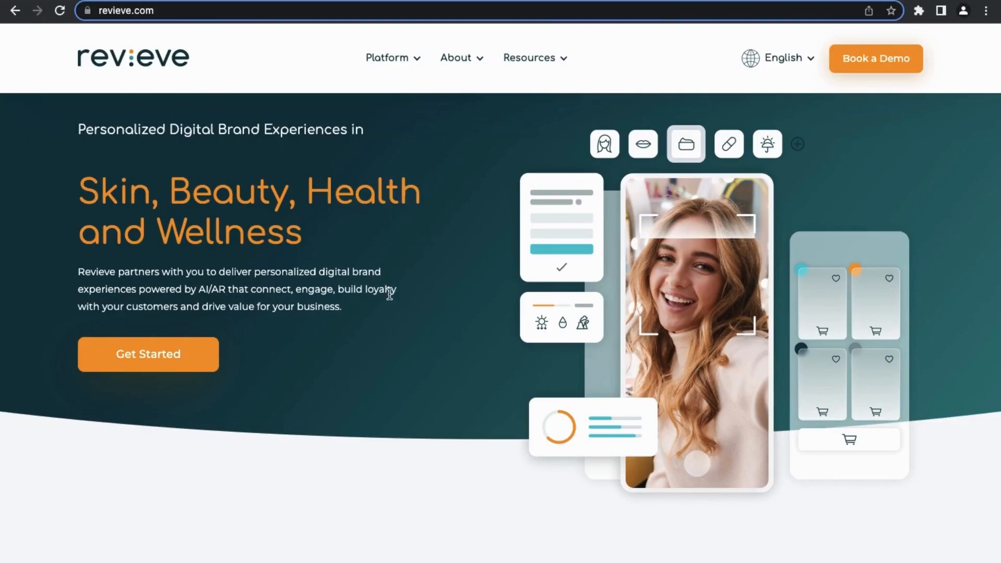
- Scroll Revieve's homepage past the platform overview and testimonials to the Delighted Partners grid
{"action": "scroll", "scroll_direction": "down", "scroll_amount": 3}
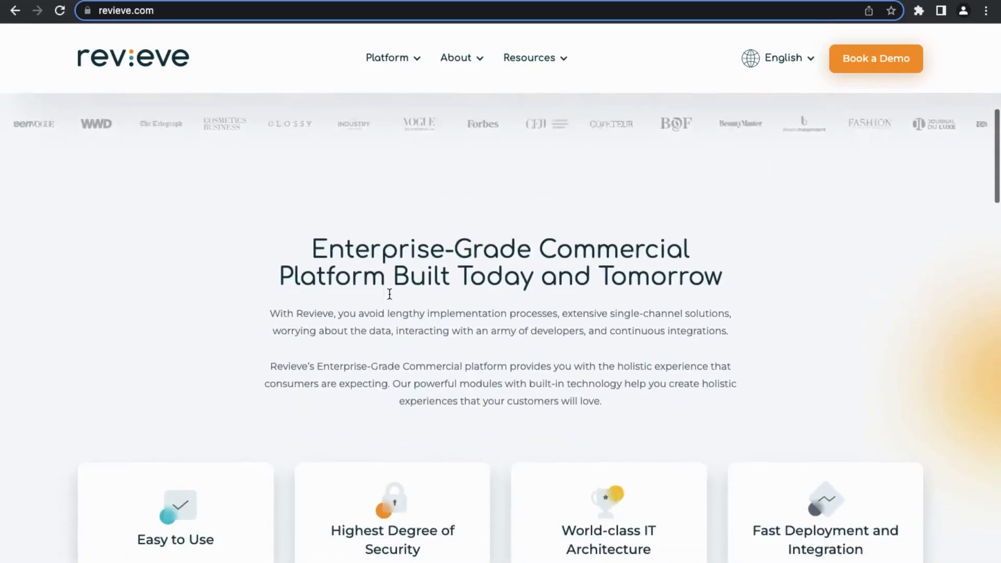
{"action": "scroll", "scroll_direction": "down", "scroll_amount": 3}
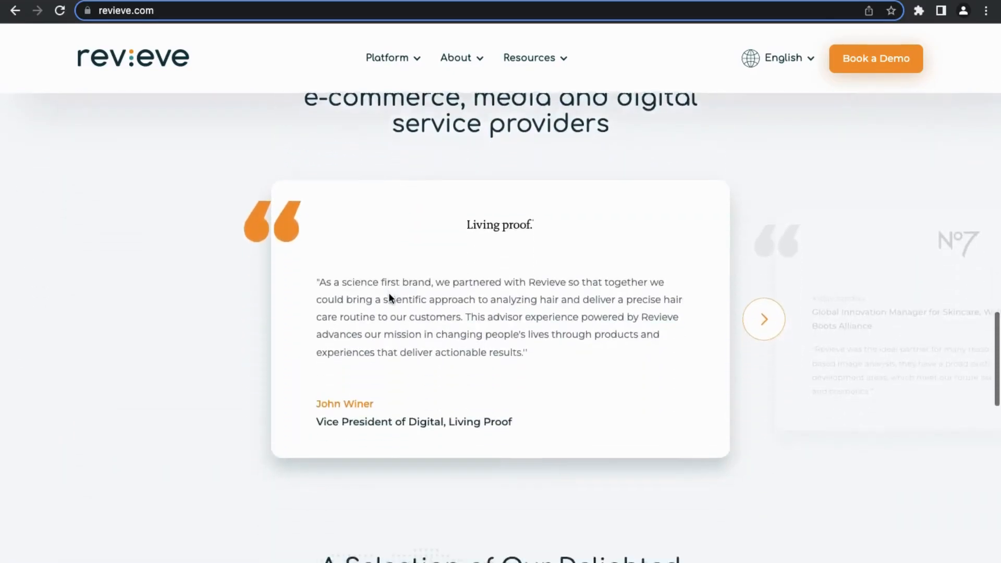
{"action": "scroll", "scroll_direction": "down", "scroll_amount": 3}
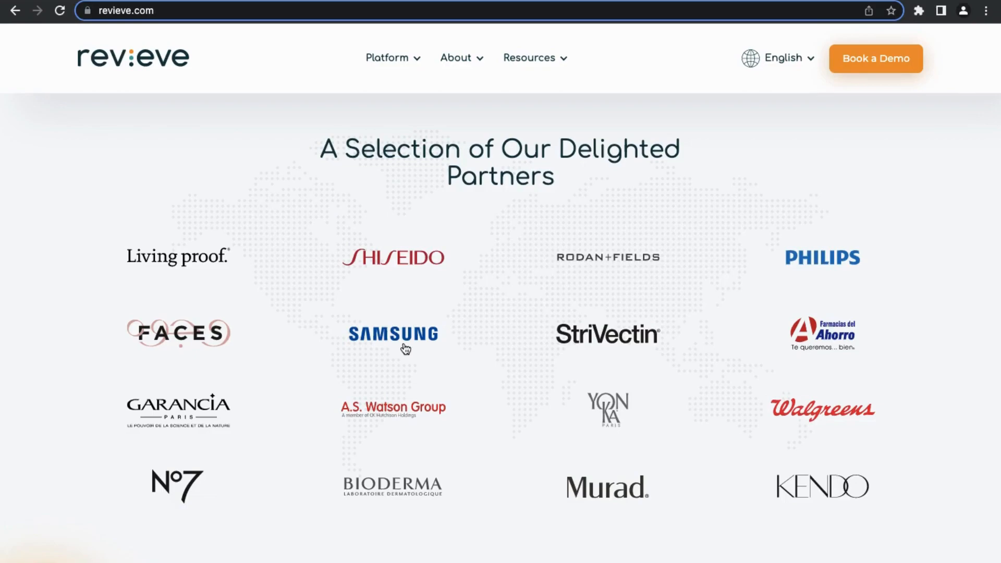
{"action": "mouse_move", "coordinate": [404, 179]}
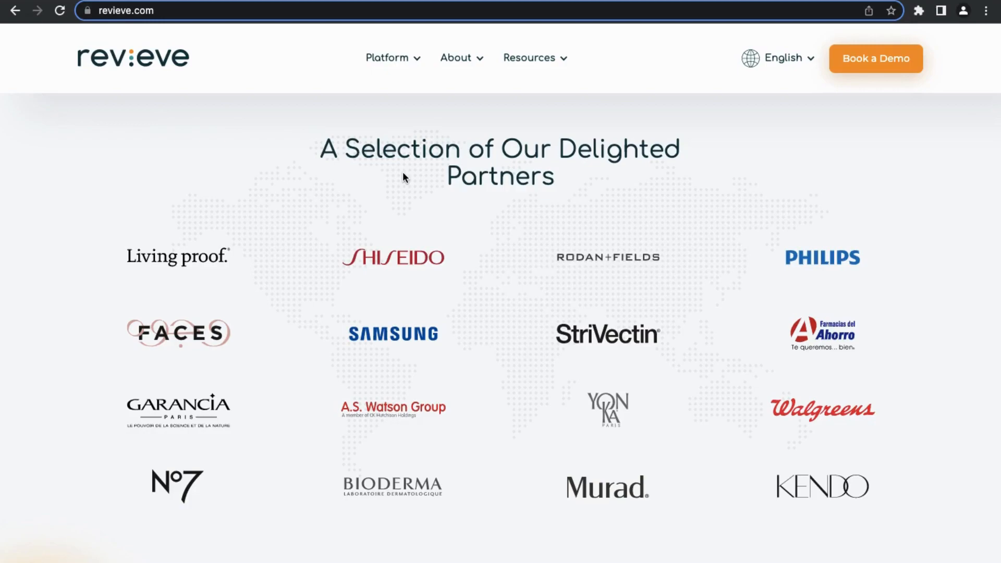
{"action": "mouse_move", "coordinate": [229, 58]}
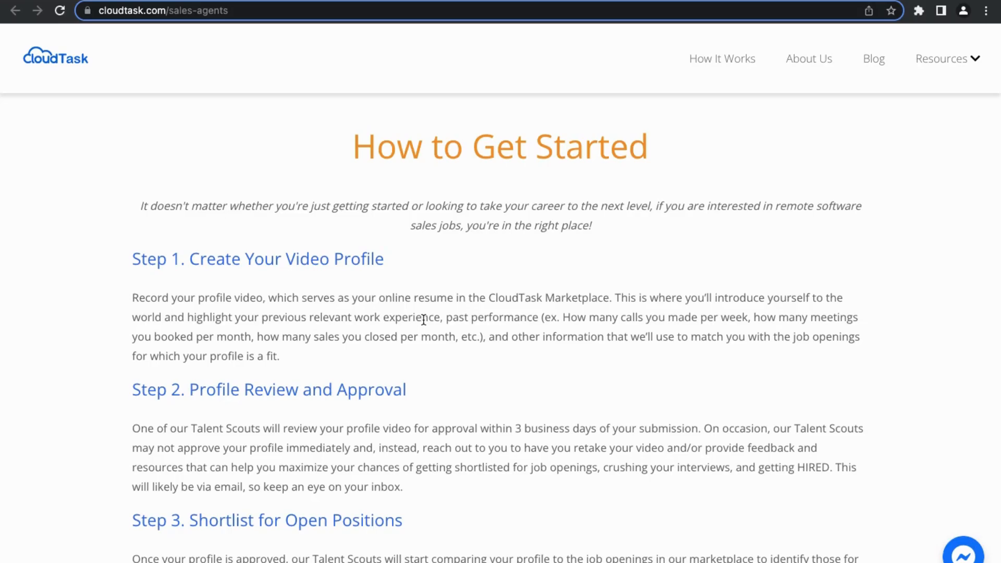
- Scroll the sales agents page to the 'How to Get Started' steps
{"action": "scroll", "scroll_direction": "down", "scroll_amount": 3}
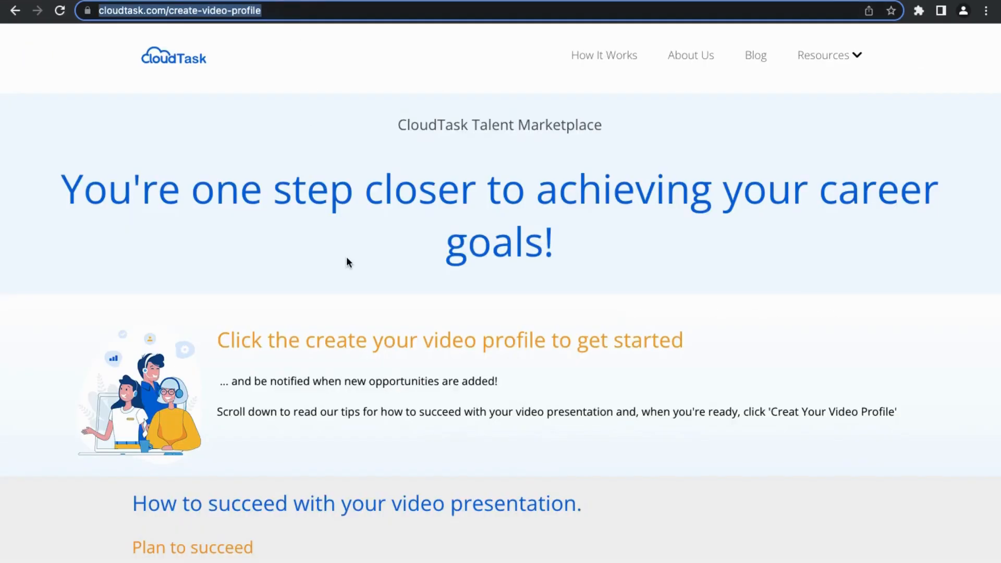
- Review the video presentation tips down to 'Create Your Video Profile' and go to myInterview
{"action": "scroll", "scroll_direction": "down", "scroll_amount": 3}
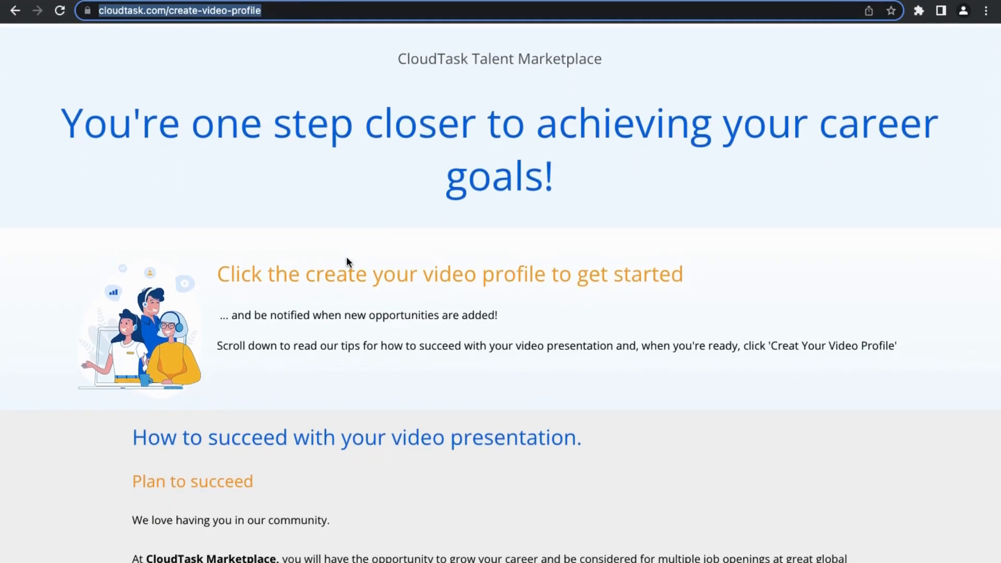
{"action": "scroll", "scroll_direction": "down", "scroll_amount": 3}
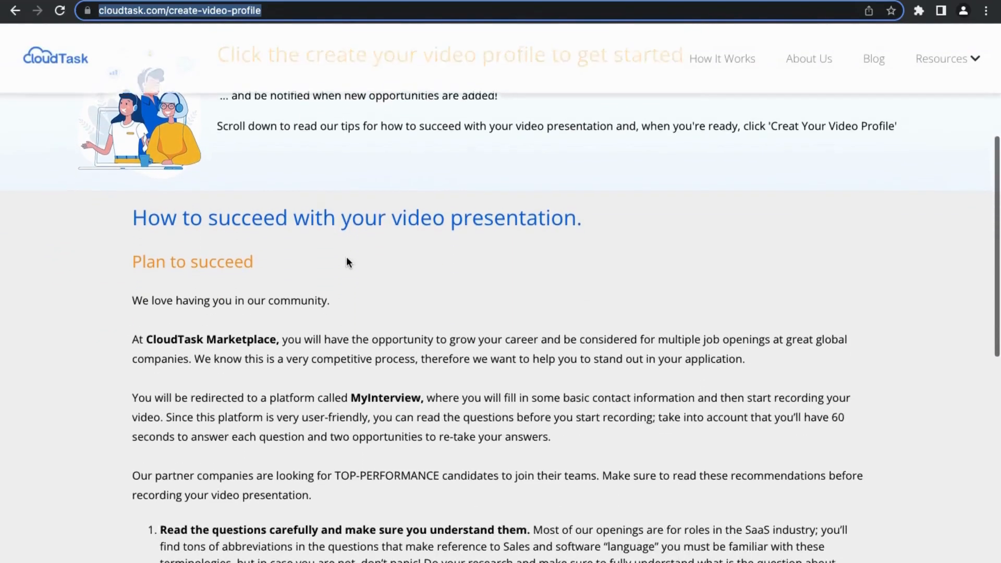
{"action": "scroll", "scroll_direction": "down", "scroll_amount": 3}
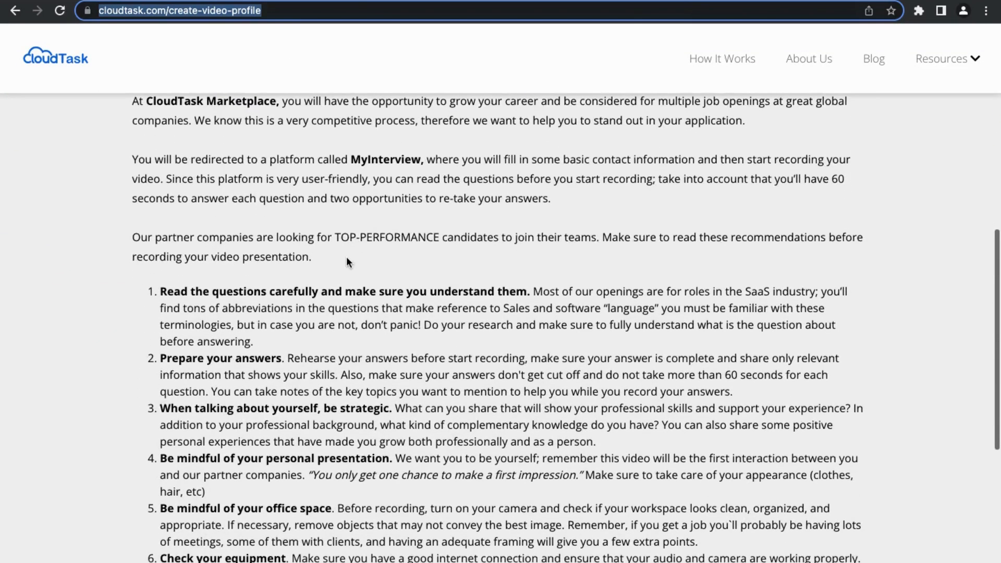
{"action": "scroll", "scroll_direction": "down", "scroll_amount": 3}
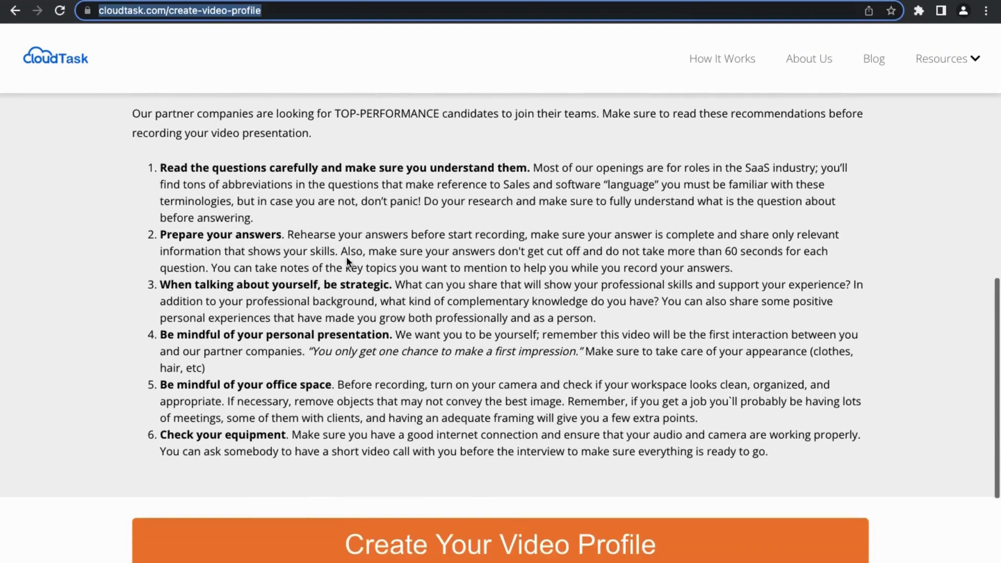
{"action": "scroll", "scroll_direction": "up", "scroll_amount": 3}
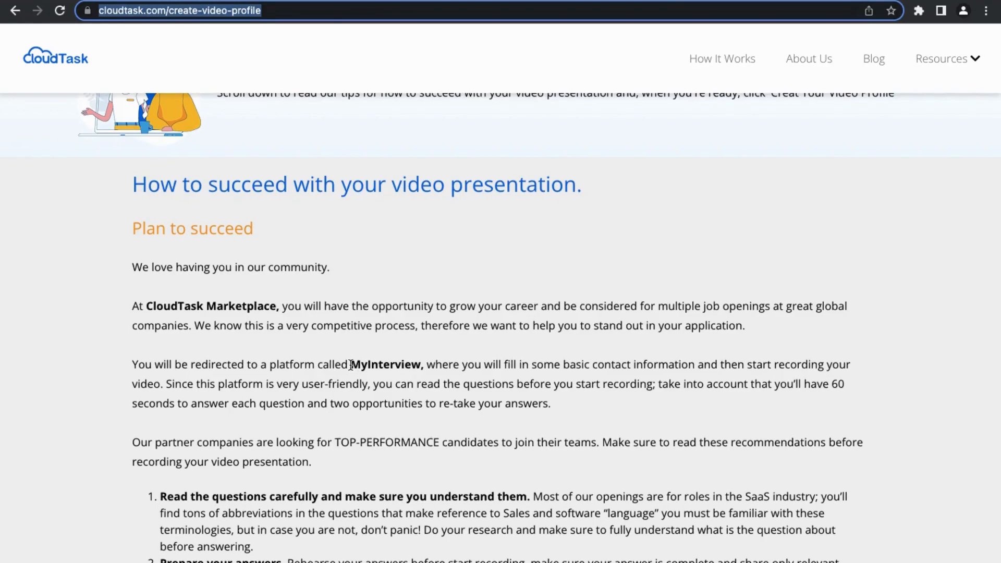
{"action": "double_click", "coordinate": [386, 364]}
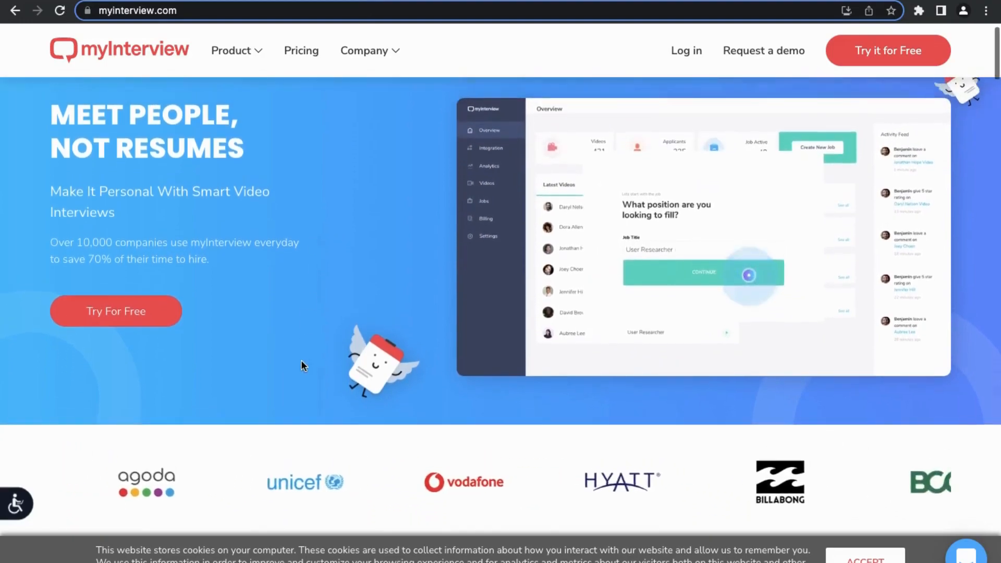
- Scroll myInterview past 'Always free. Forever.' and Hire Smarter to the Tune-in Together section
{"action": "scroll", "scroll_direction": "down", "scroll_amount": 3}
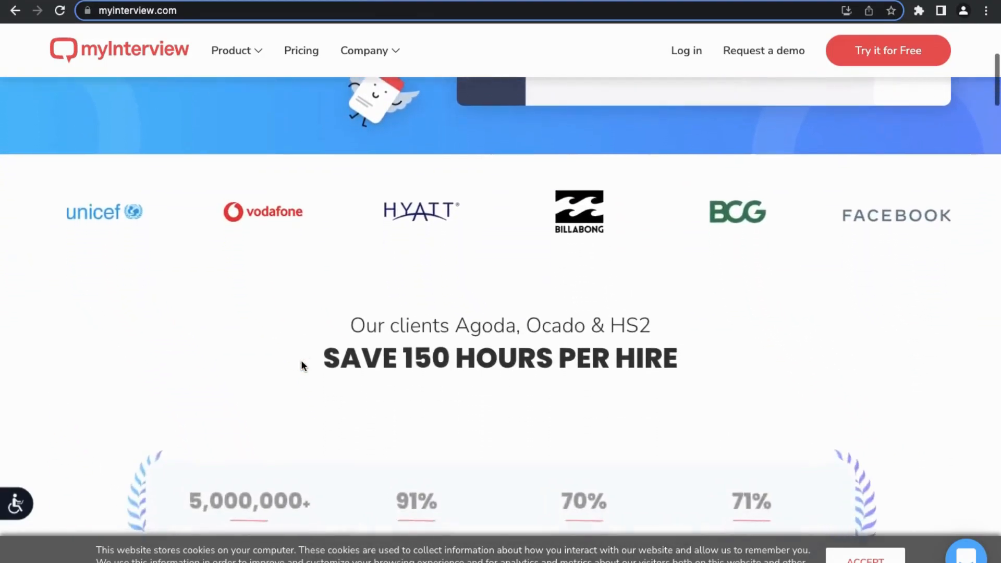
{"action": "scroll", "scroll_direction": "down", "scroll_amount": 3}
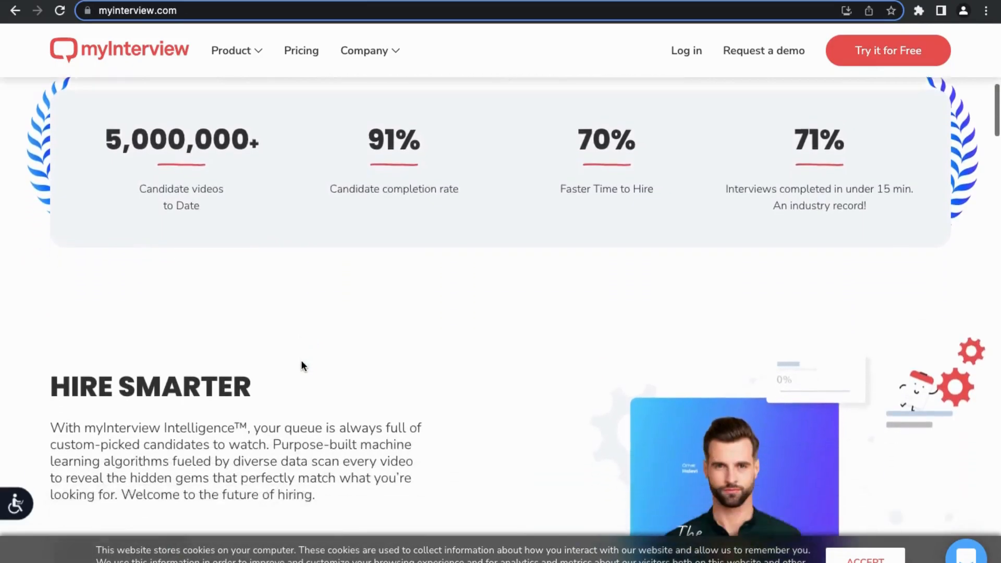
{"action": "scroll", "scroll_direction": "down", "scroll_amount": 3}
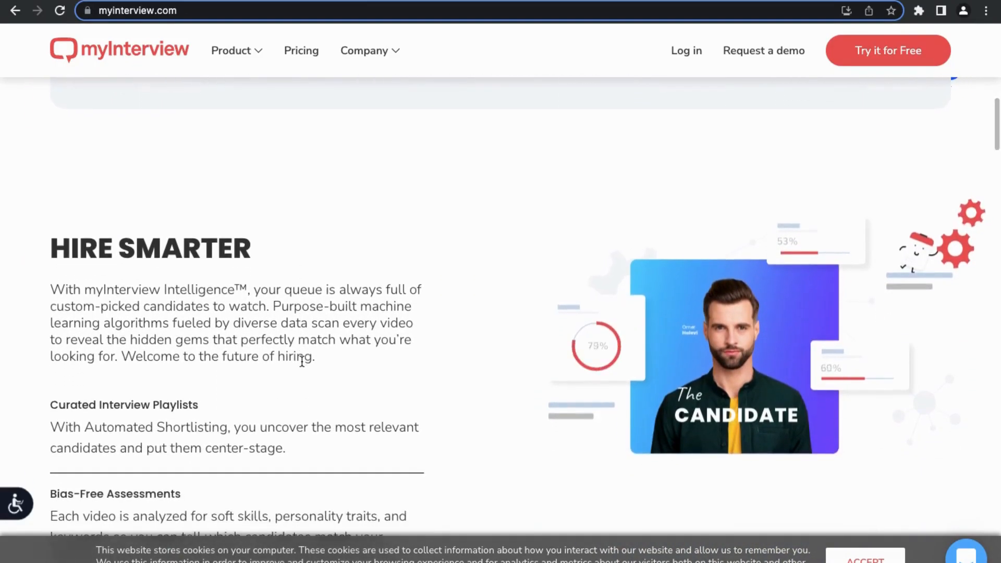
{"action": "scroll", "scroll_direction": "down", "scroll_amount": 3}
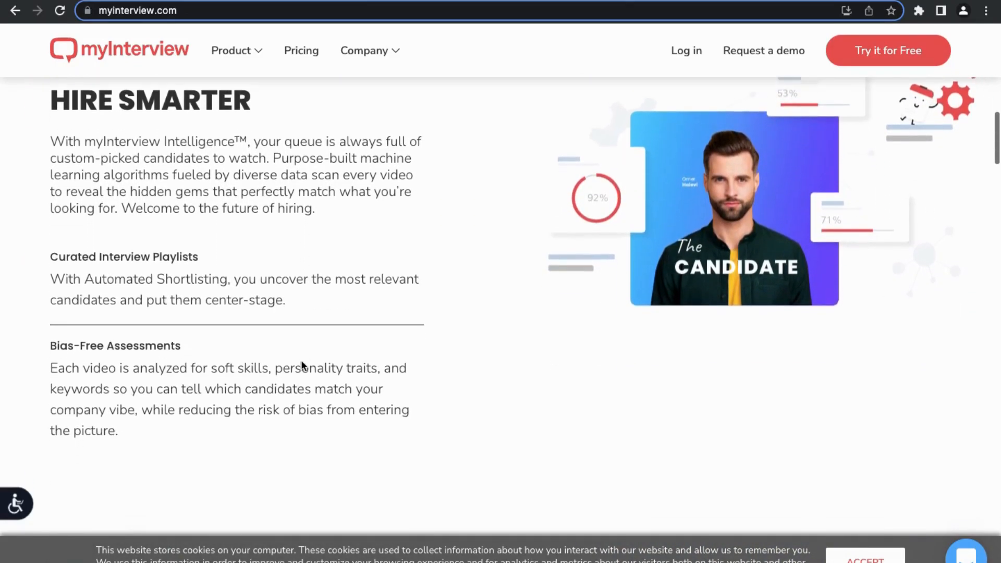
{"action": "scroll", "scroll_direction": "up", "scroll_amount": 3}
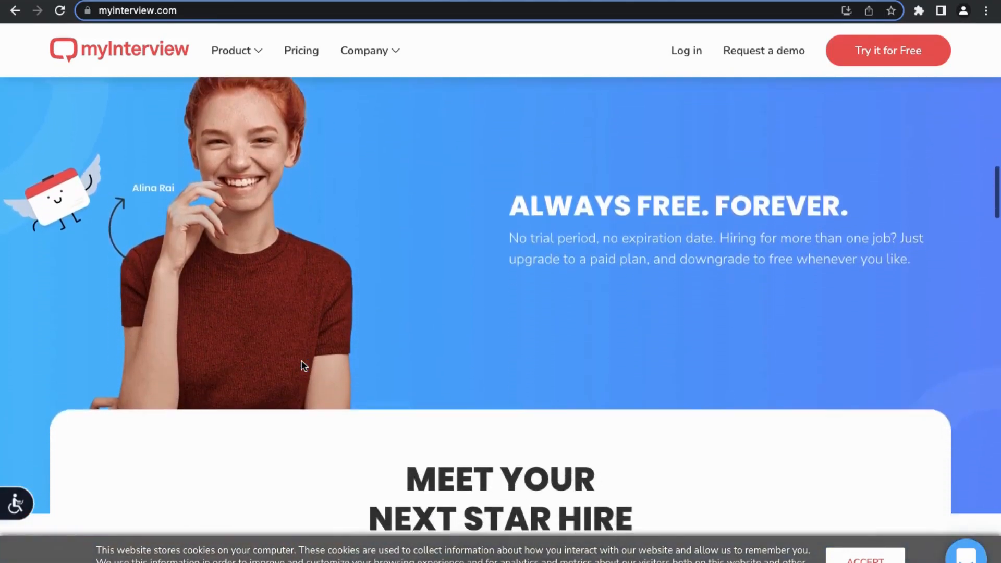
{"action": "scroll", "scroll_direction": "down", "scroll_amount": 3}
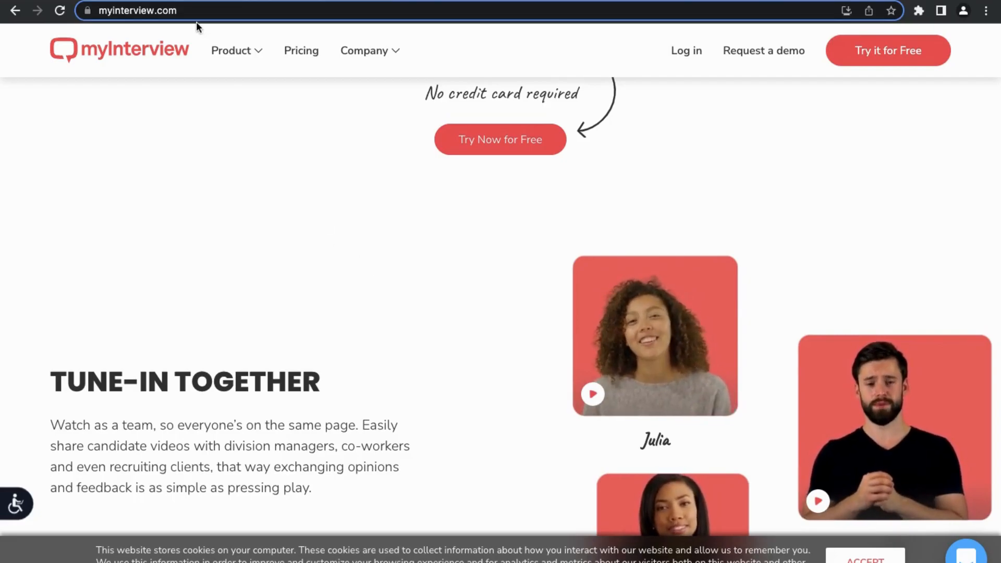
- Navigate to cloudtask.com/sales-agents and bring Step 1 and Step 2 into view
{"action": "type", "text": "cloudtask.com/sales-agents"}
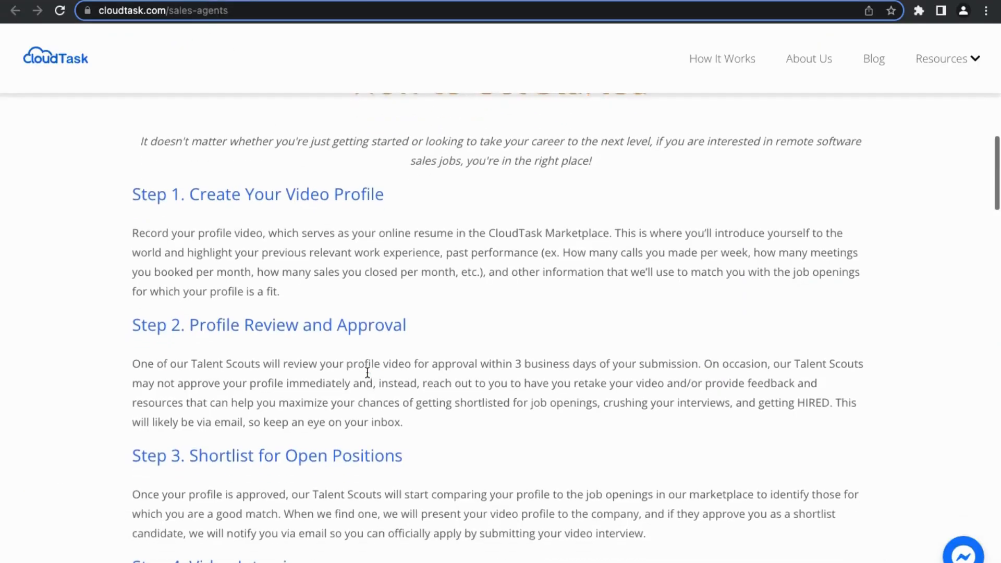
{"action": "scroll", "scroll_direction": "down", "scroll_amount": 3}
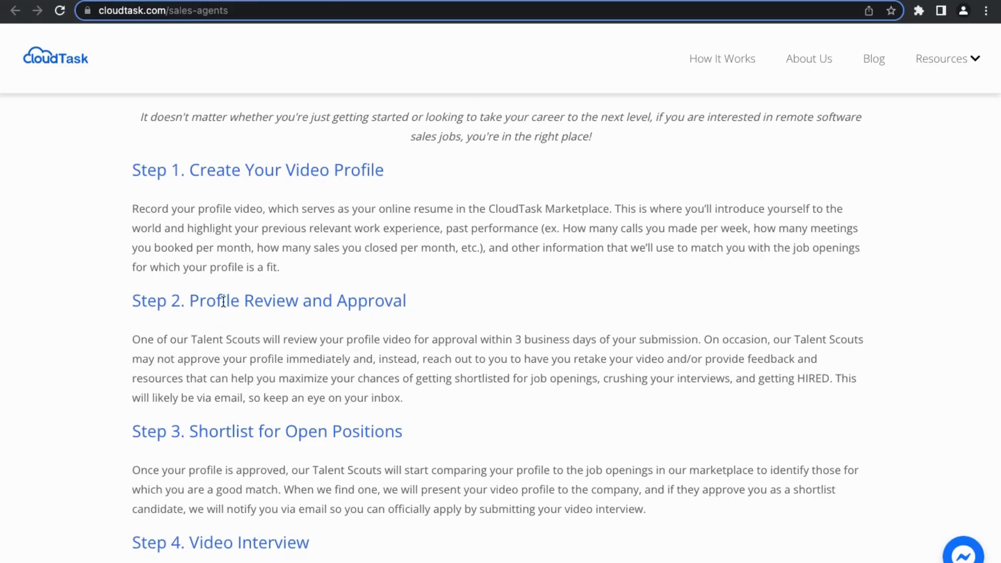
{"action": "mouse_move", "coordinate": [174, 382]}
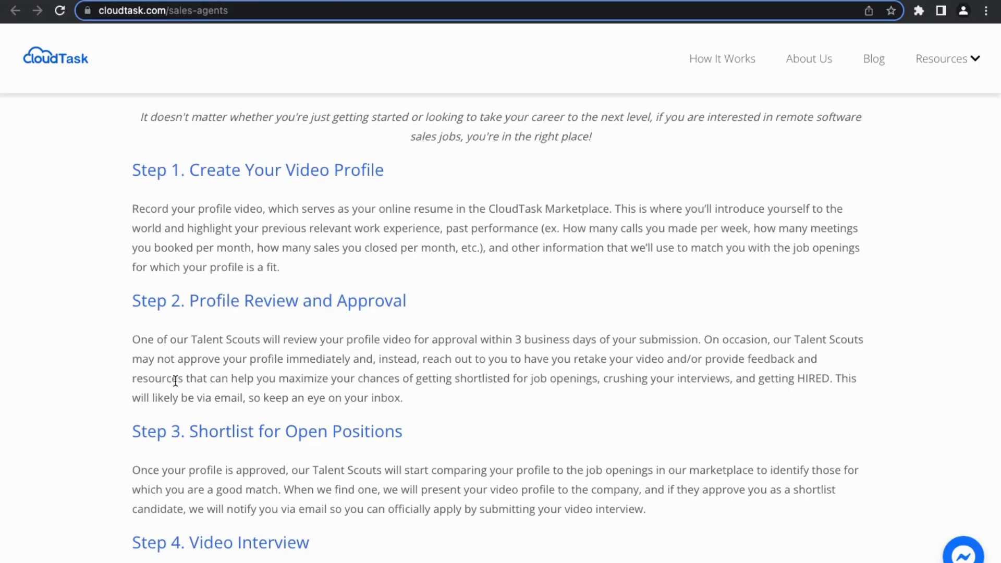
{"action": "mouse_move", "coordinate": [344, 339]}
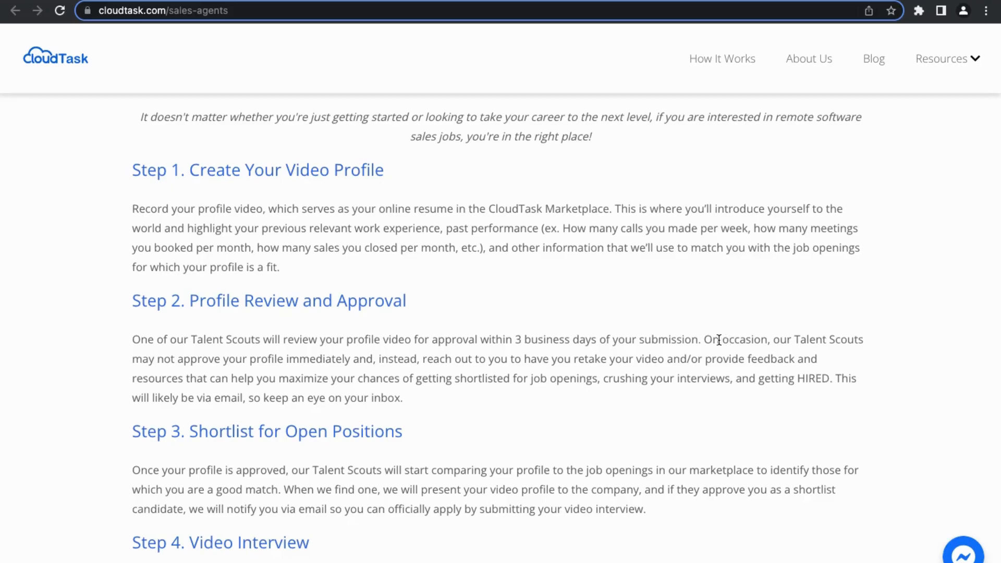
{"action": "mouse_move", "coordinate": [525, 357]}
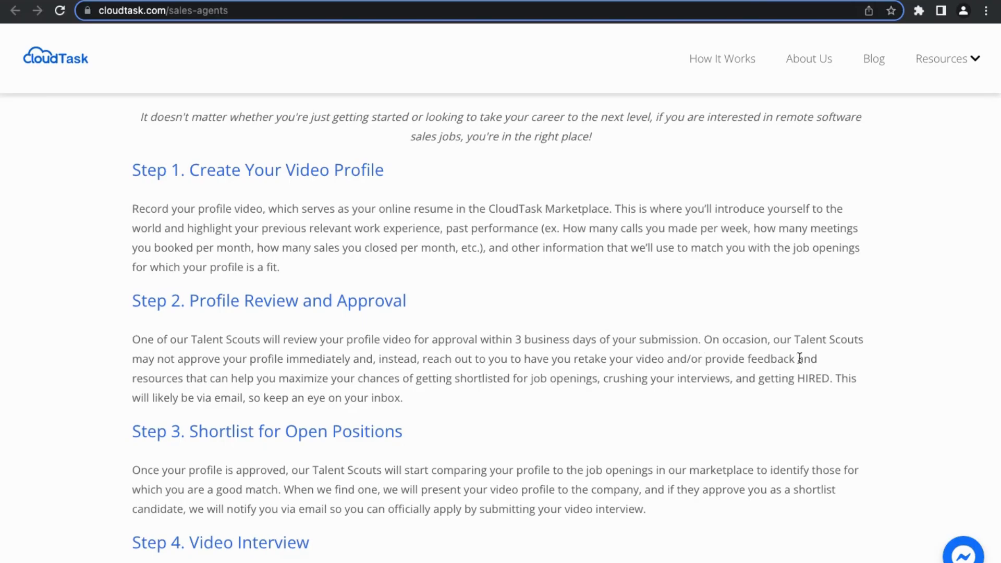
{"action": "mouse_move", "coordinate": [300, 382]}
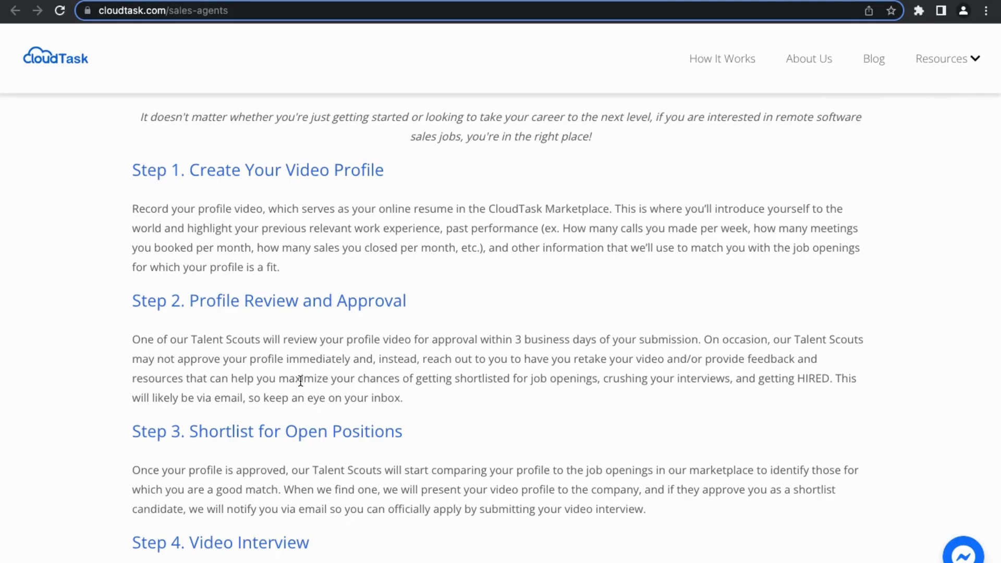
- Scroll to Steps 3 through 6, from shortlisting to Crush Your Live Interview and Get Hired
{"action": "scroll", "scroll_direction": "down", "scroll_amount": 3}
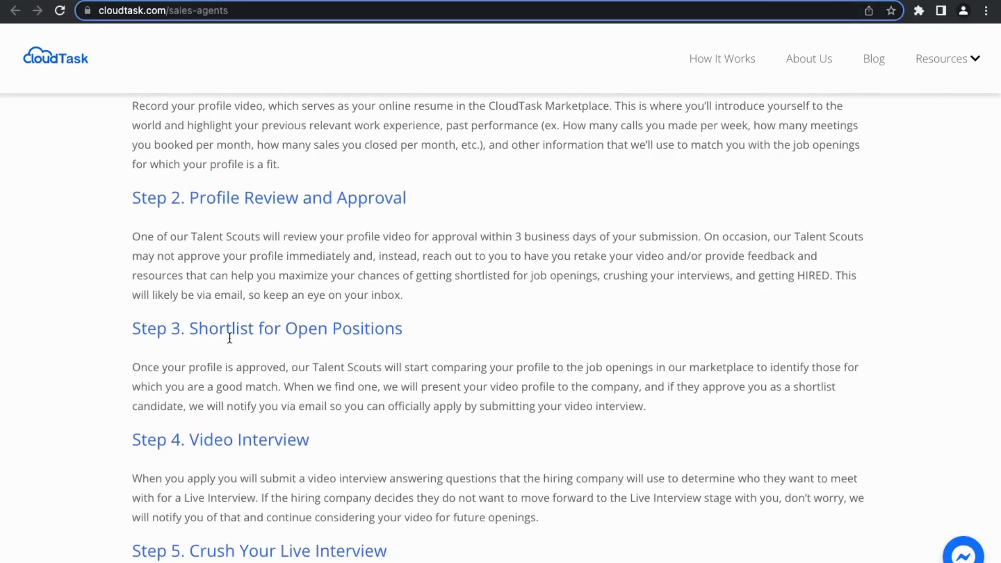
{"action": "mouse_move", "coordinate": [342, 325]}
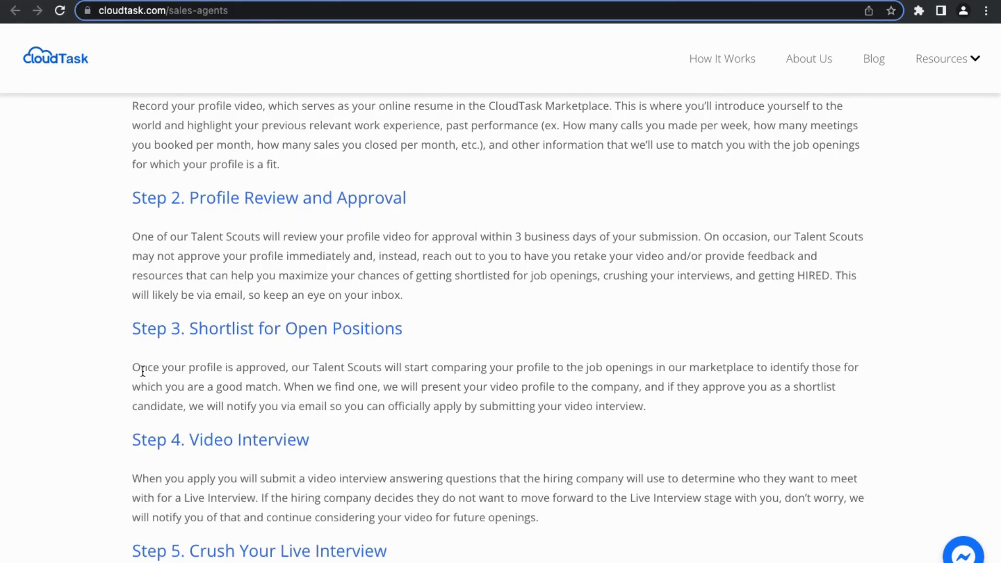
{"action": "mouse_move", "coordinate": [435, 369]}
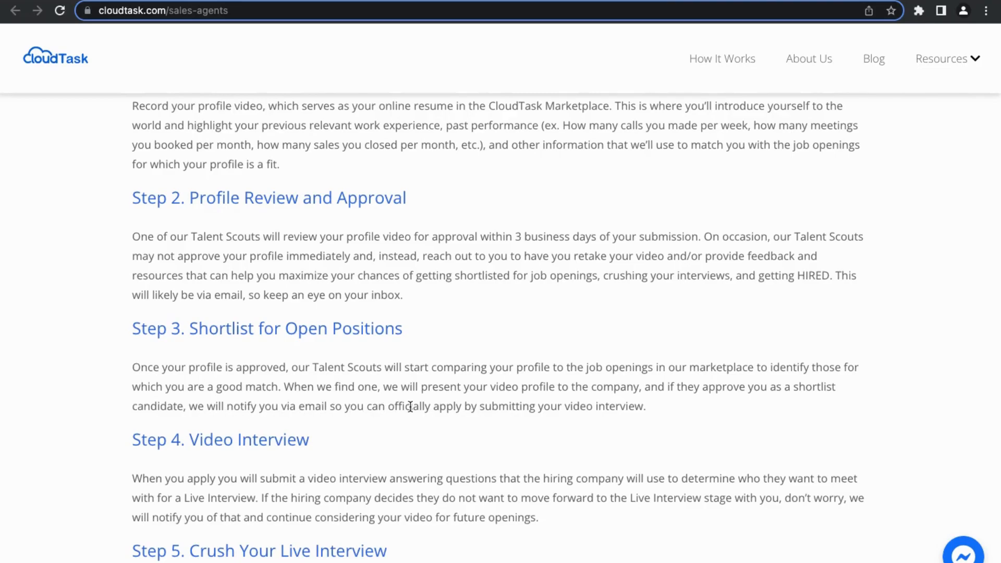
{"action": "scroll", "scroll_direction": "down", "scroll_amount": 3}
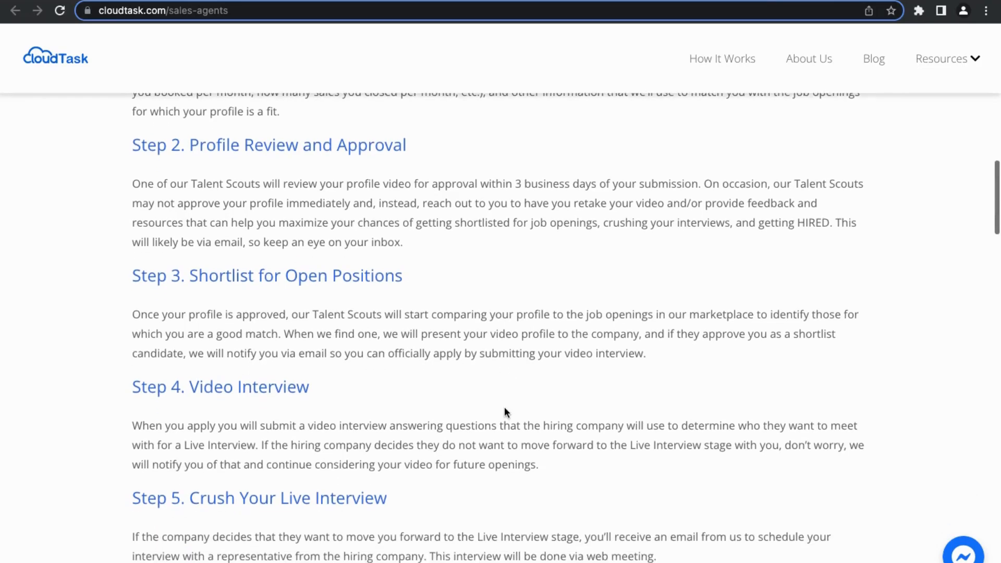
{"action": "scroll", "scroll_direction": "down", "scroll_amount": 3}
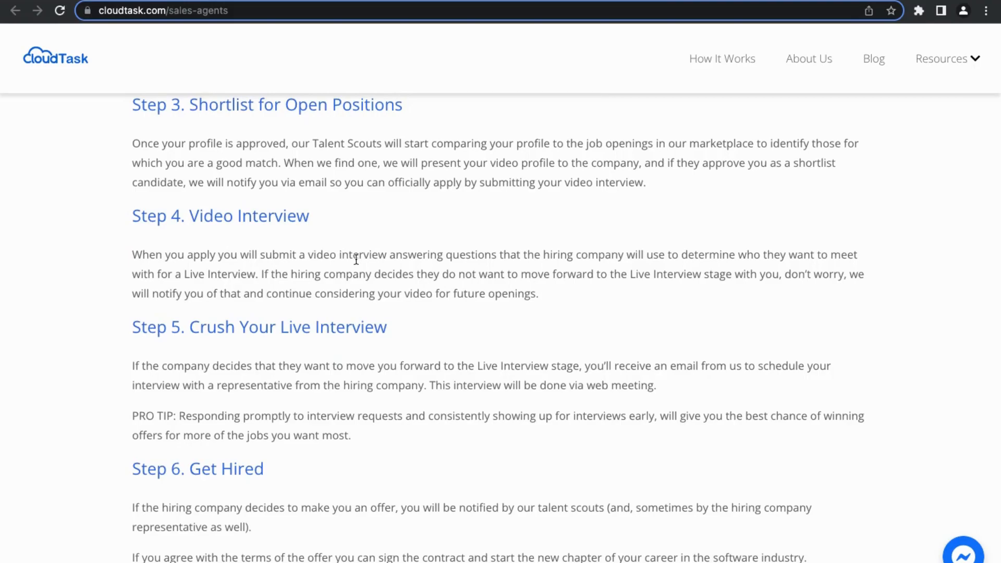
{"action": "mouse_move", "coordinate": [456, 252]}
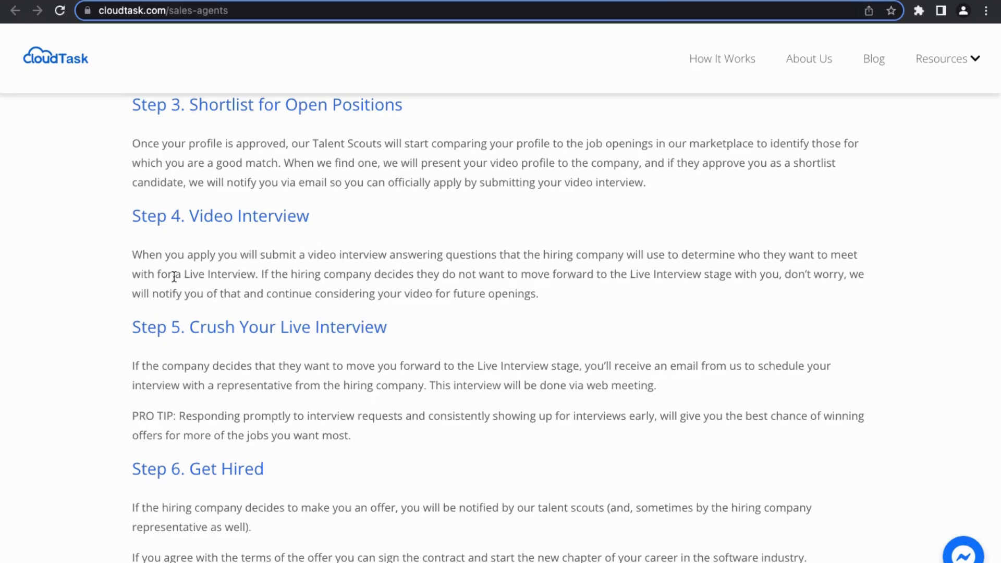
{"action": "mouse_move", "coordinate": [356, 274]}
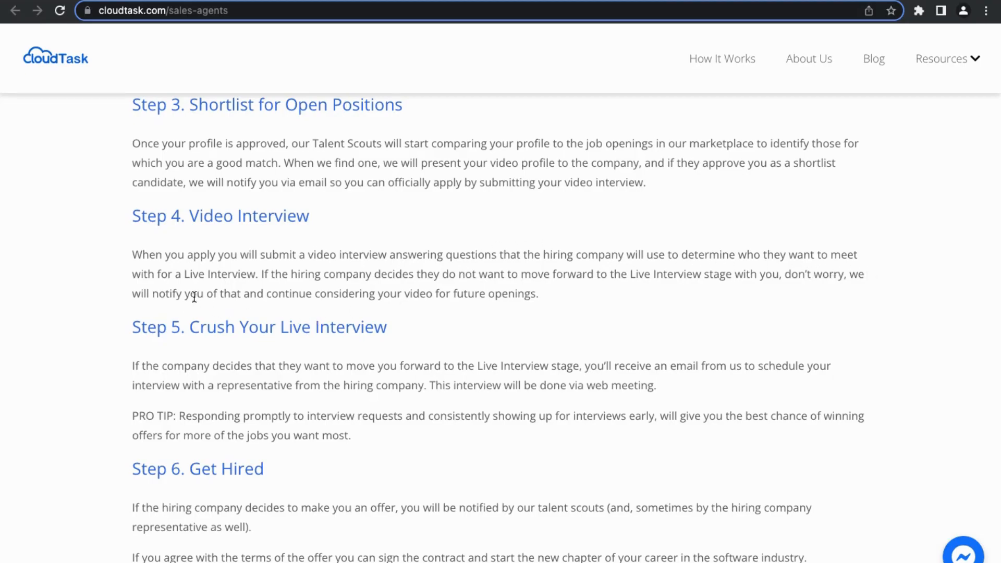
{"action": "mouse_move", "coordinate": [418, 298]}
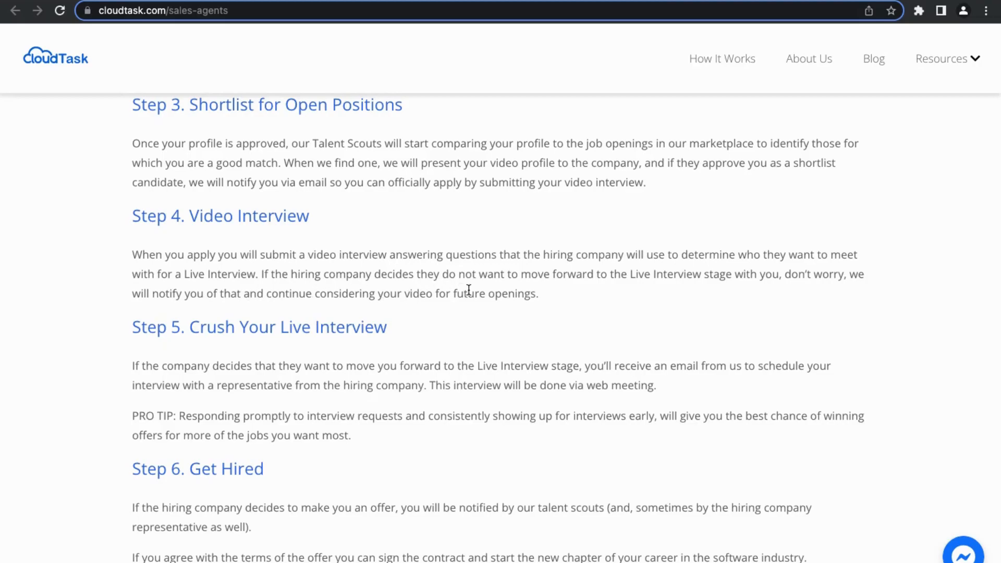
- Scroll to Step 7, Go Live, with its Talent Scout milestone check-ins
{"action": "scroll", "scroll_direction": "down", "scroll_amount": 3}
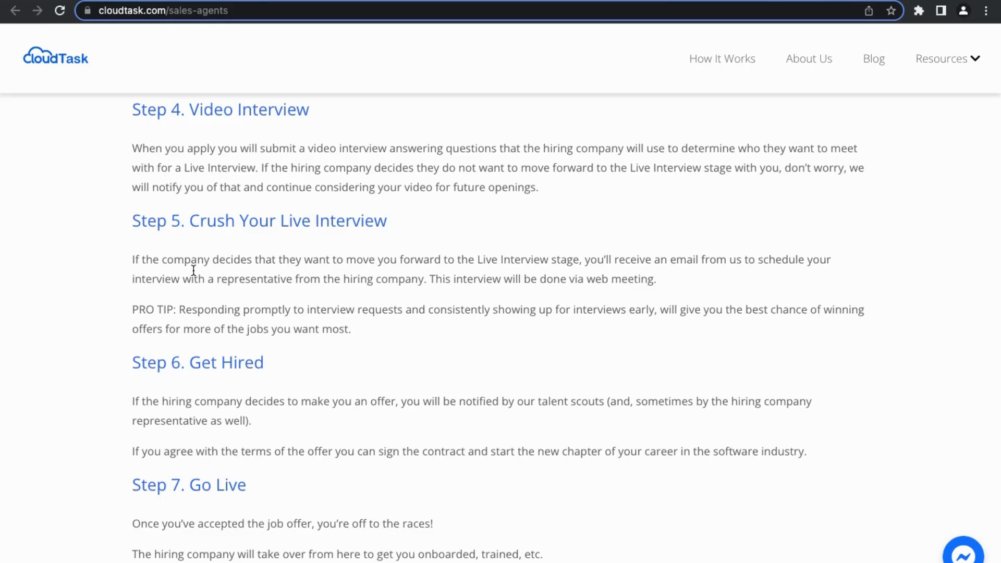
{"action": "mouse_move", "coordinate": [294, 262]}
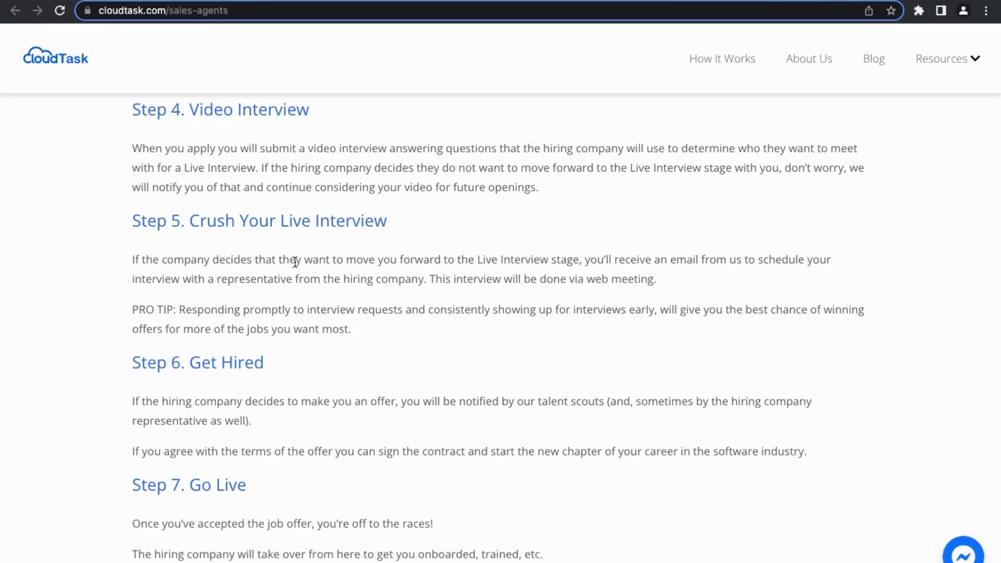
{"action": "mouse_move", "coordinate": [619, 262]}
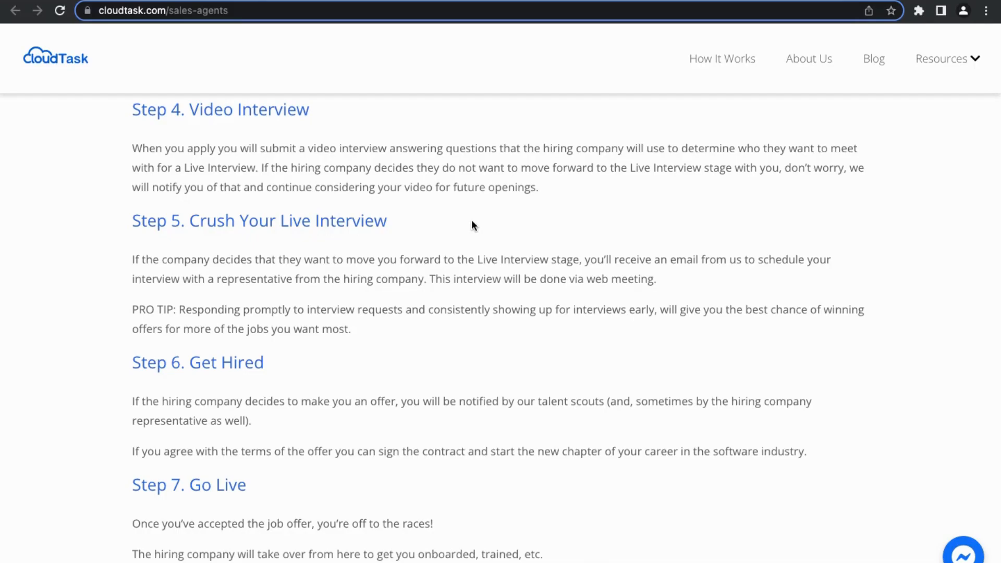
{"action": "scroll", "scroll_direction": "down", "scroll_amount": 3}
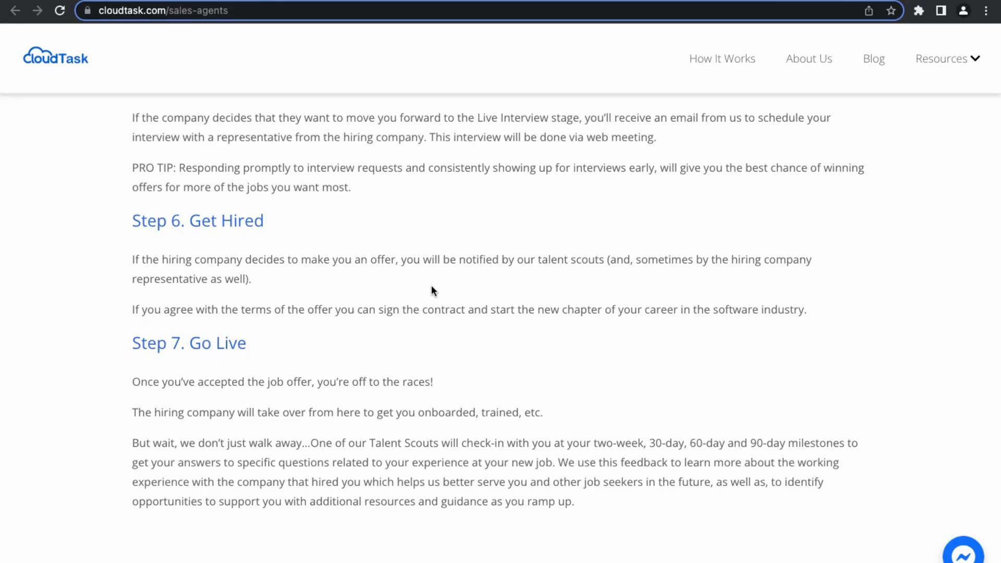
{"action": "scroll", "scroll_direction": "down", "scroll_amount": 3}
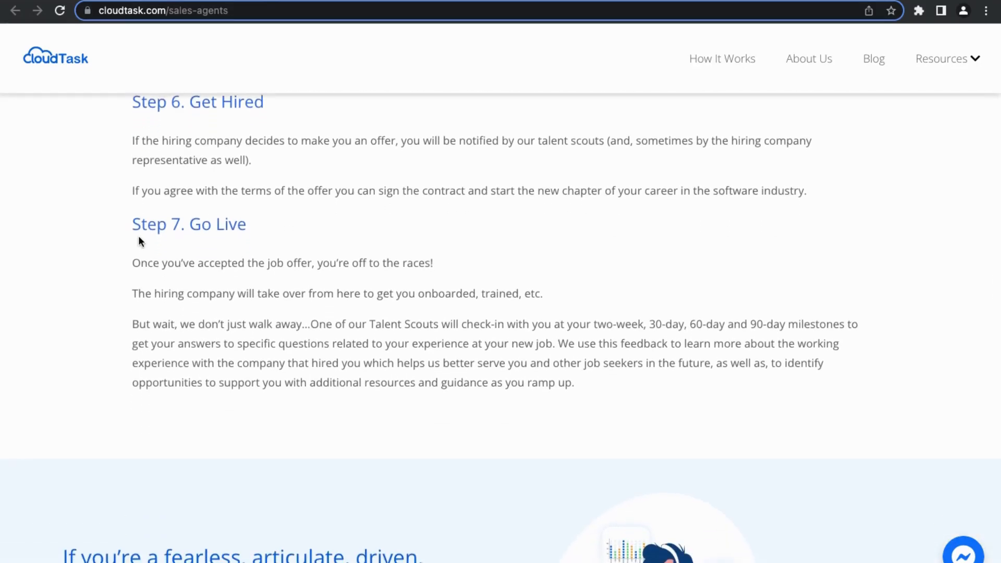
{"action": "mouse_move", "coordinate": [140, 266]}
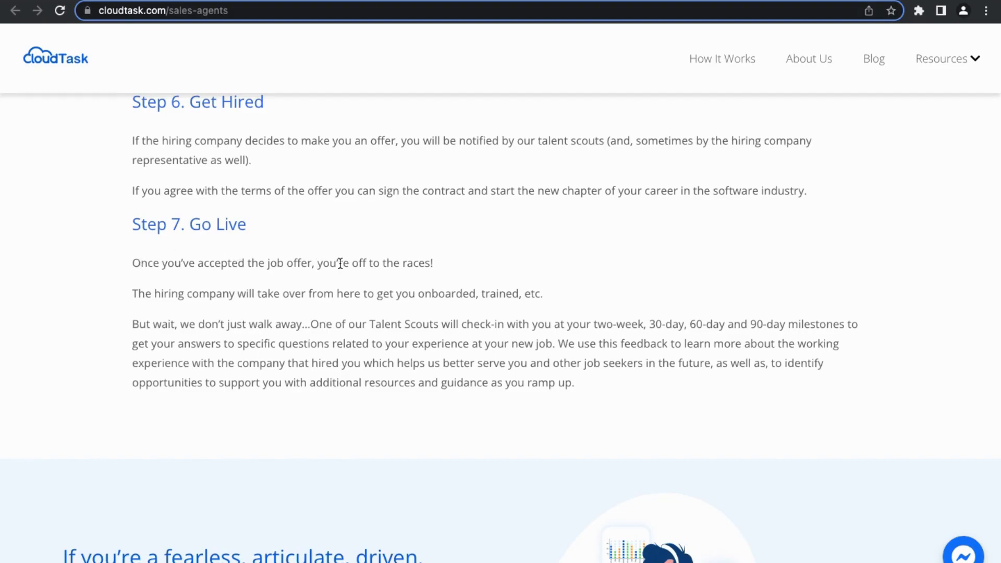
{"action": "mouse_move", "coordinate": [289, 306]}
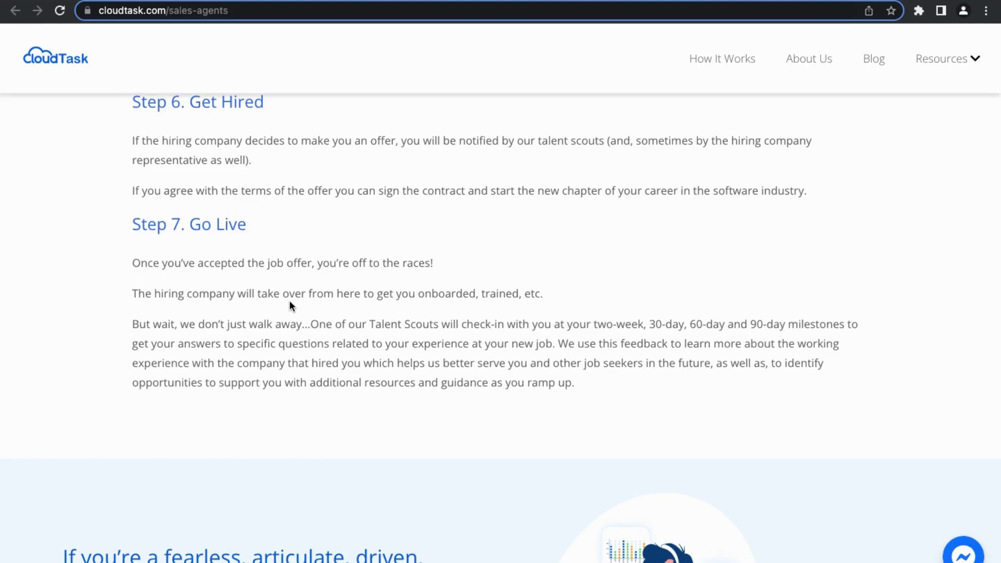
{"action": "mouse_move", "coordinate": [200, 317]}
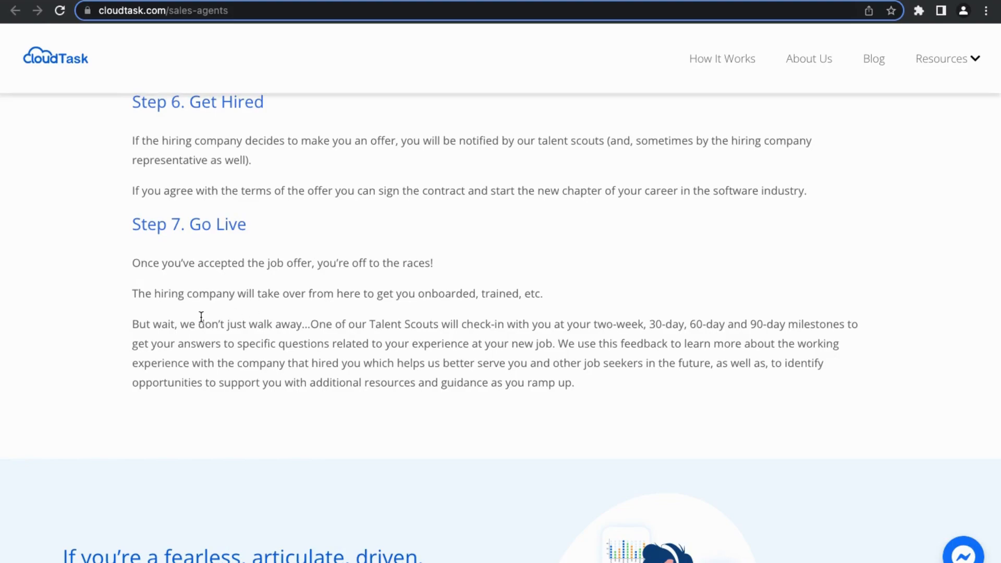
{"action": "mouse_move", "coordinate": [294, 317]}
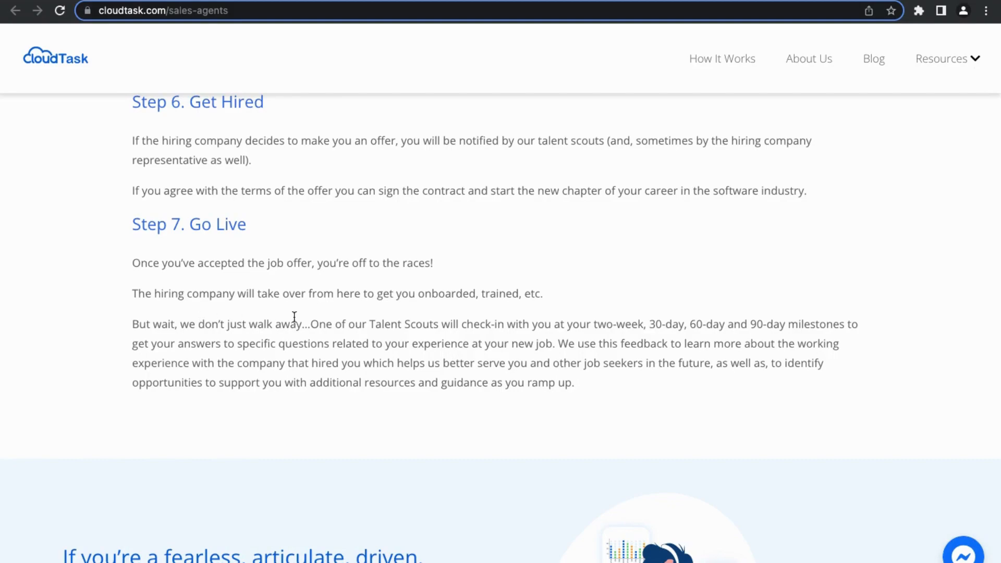
{"action": "mouse_move", "coordinate": [366, 328]}
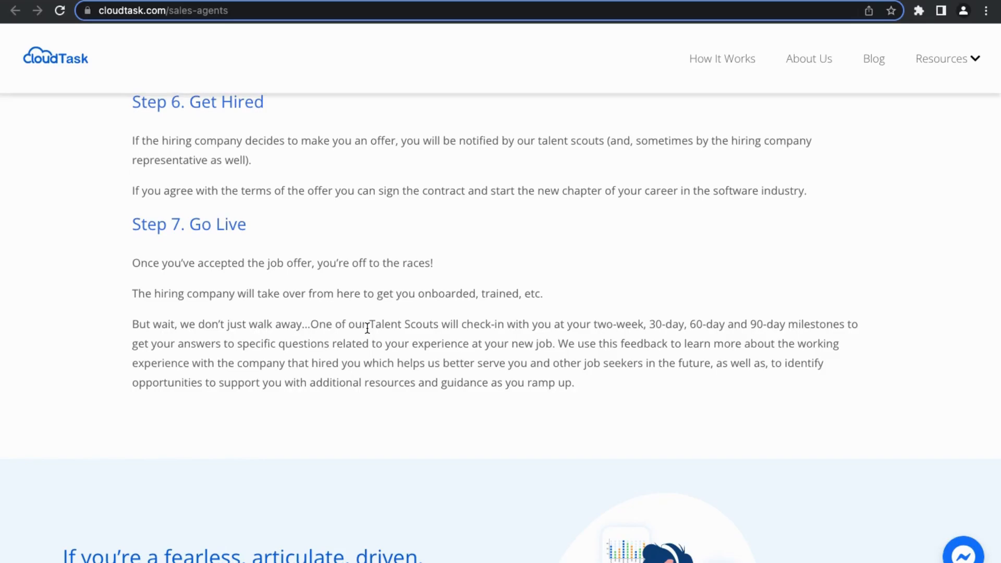
- Scroll past Step 7 to the Talent Marketplace 'Create Your Account' banner
{"action": "scroll", "scroll_direction": "down", "scroll_amount": 3}
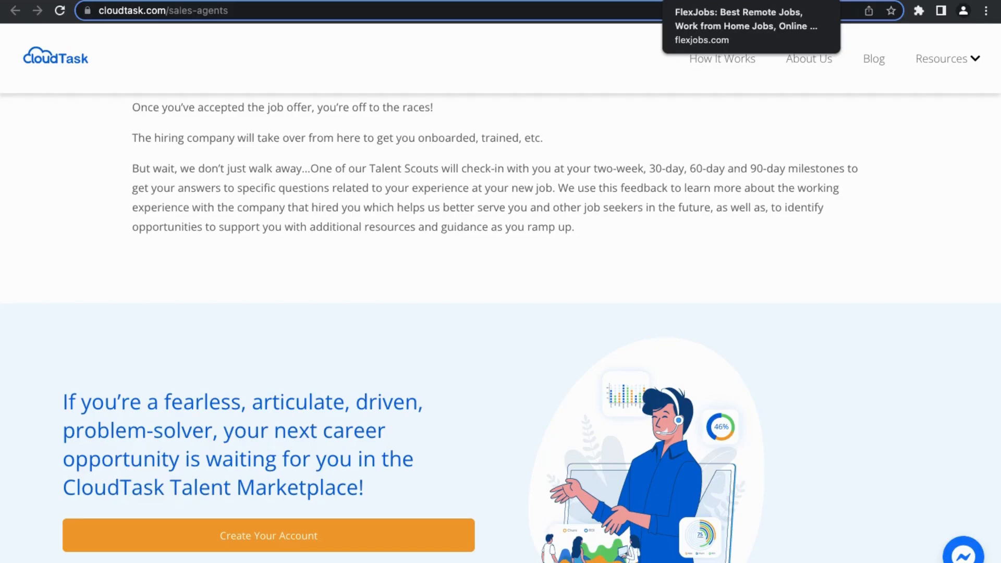
- Switch to the FlexJobs tab, then head to passmyinterview.com from the address bar
{"action": "left_click", "coordinate": [746, 25]}
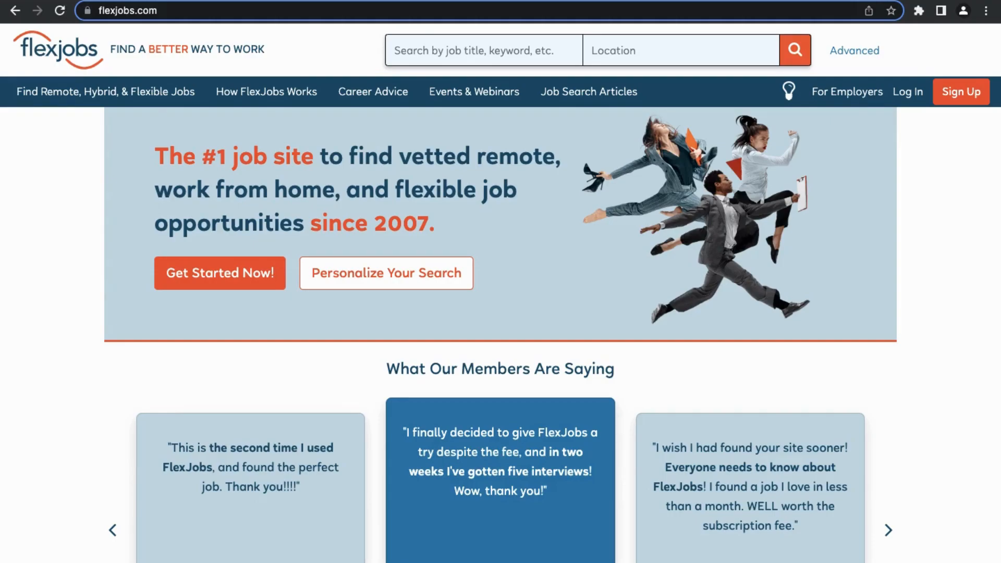
{"action": "left_click", "coordinate": [886, 530]}
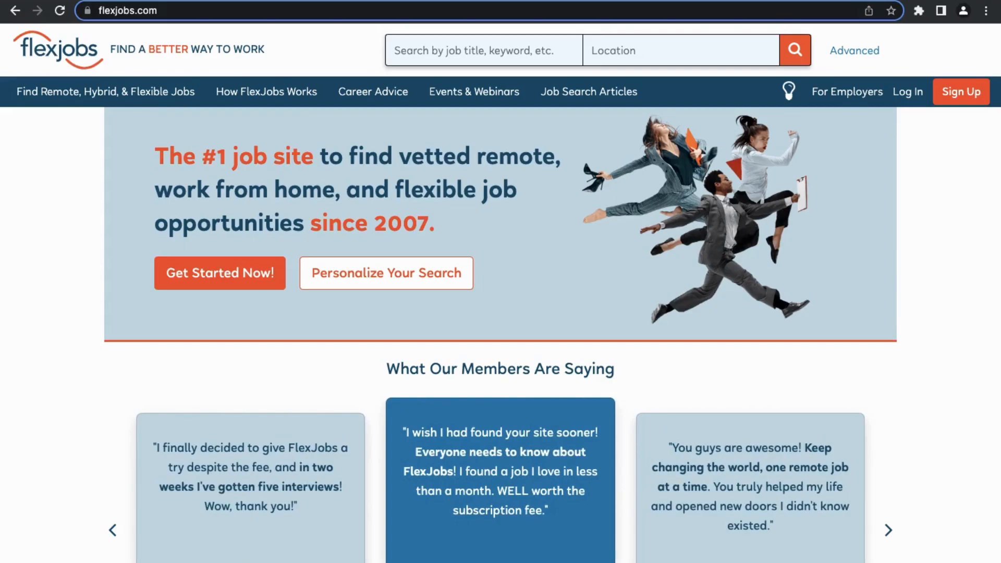
{"action": "type", "text": "passmyinterview.com"}
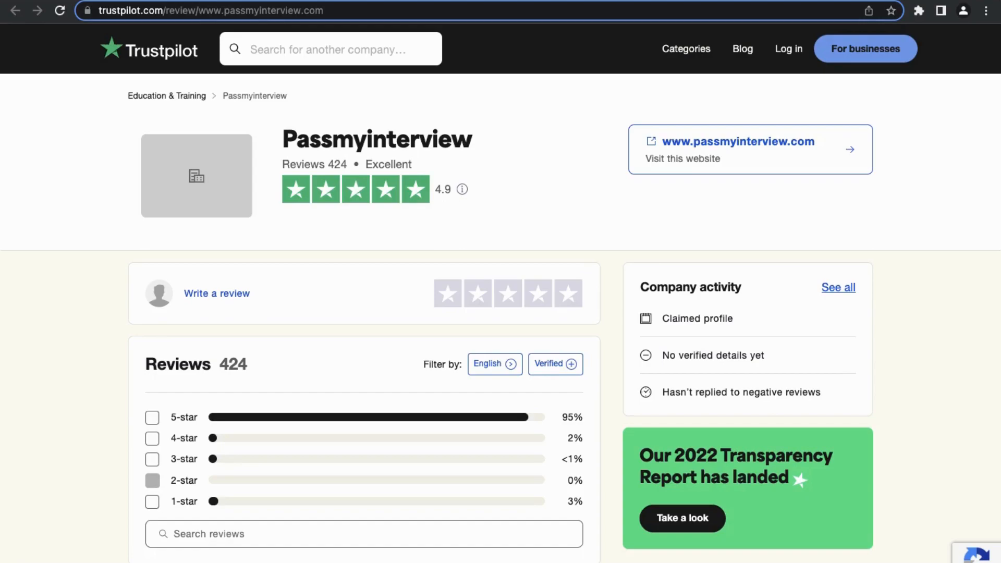
{"action": "mouse_move", "coordinate": [477, 418]}
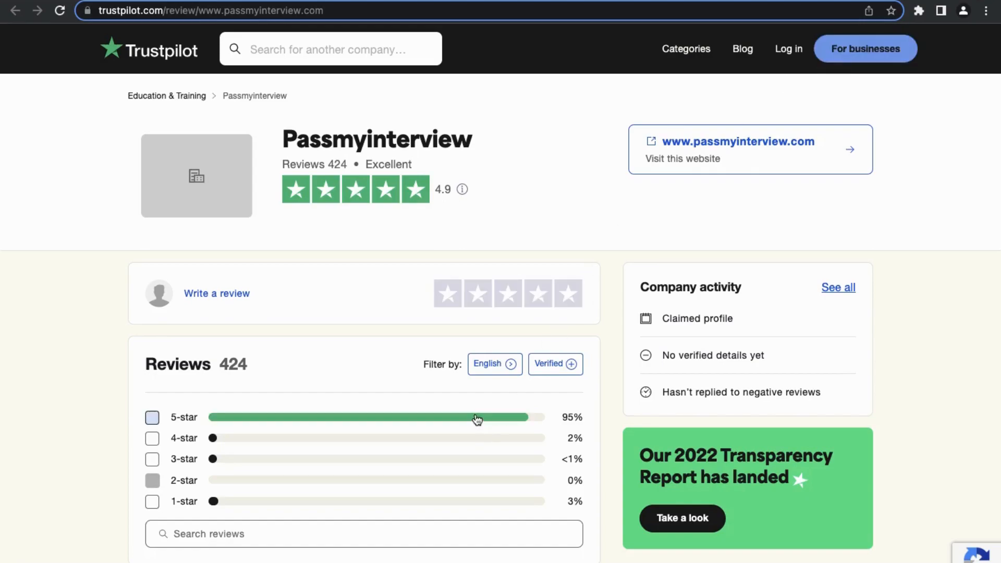